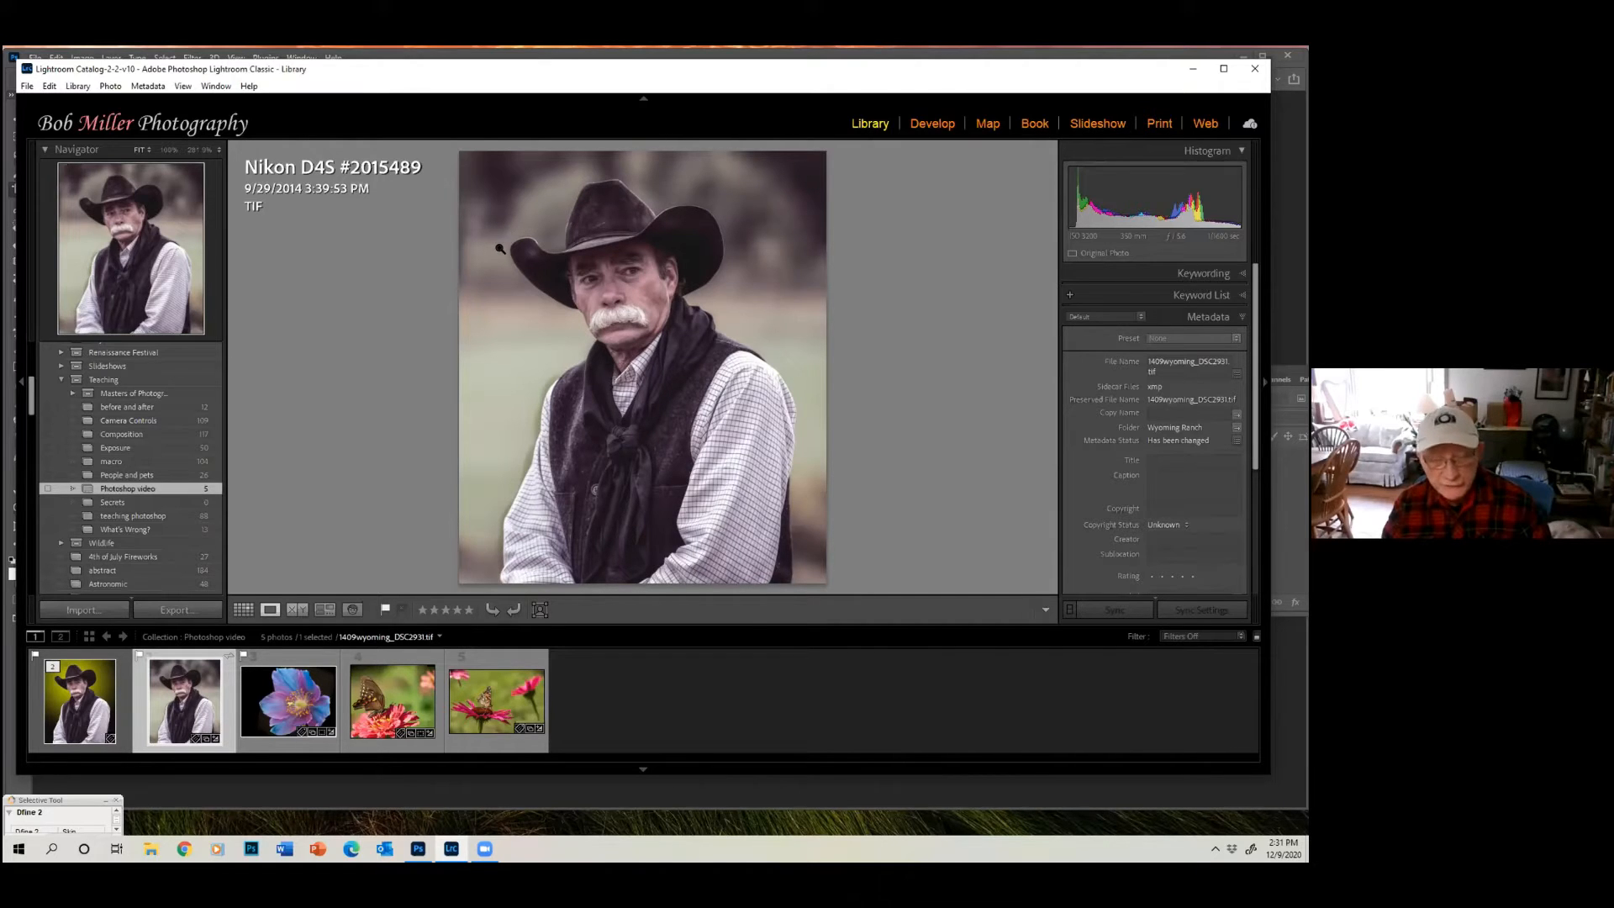
mouse_move(573, 331)
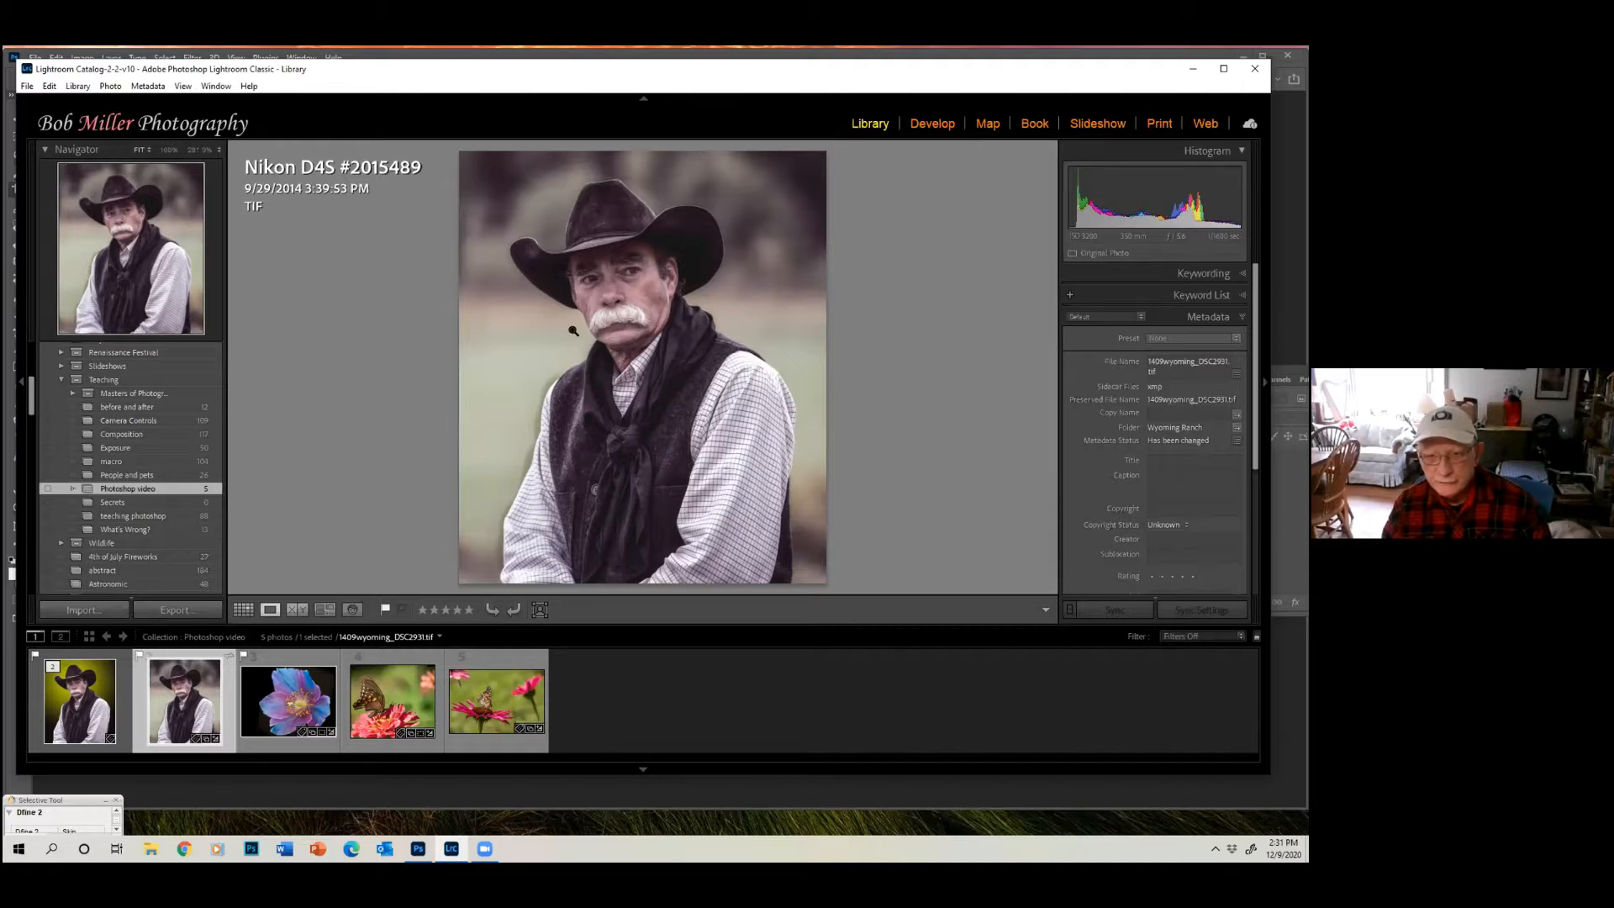
mouse_move(761, 301)
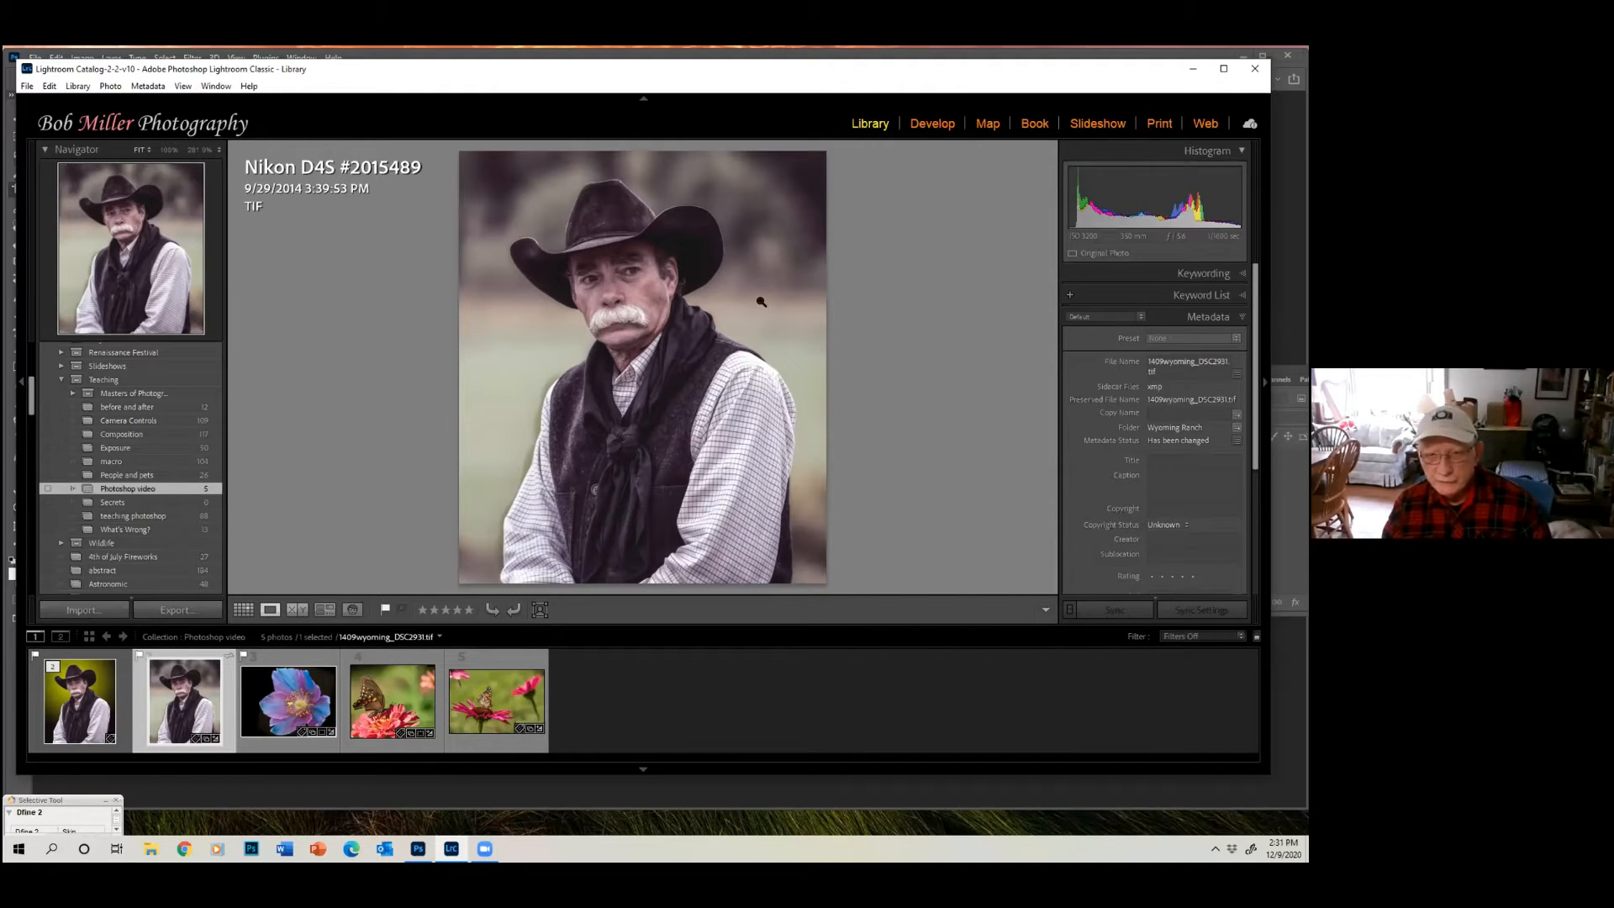
Send the cowboy photo to Adobe Photoshop 2021 via Edit In from Lightroom Classic.
right_click(648, 286)
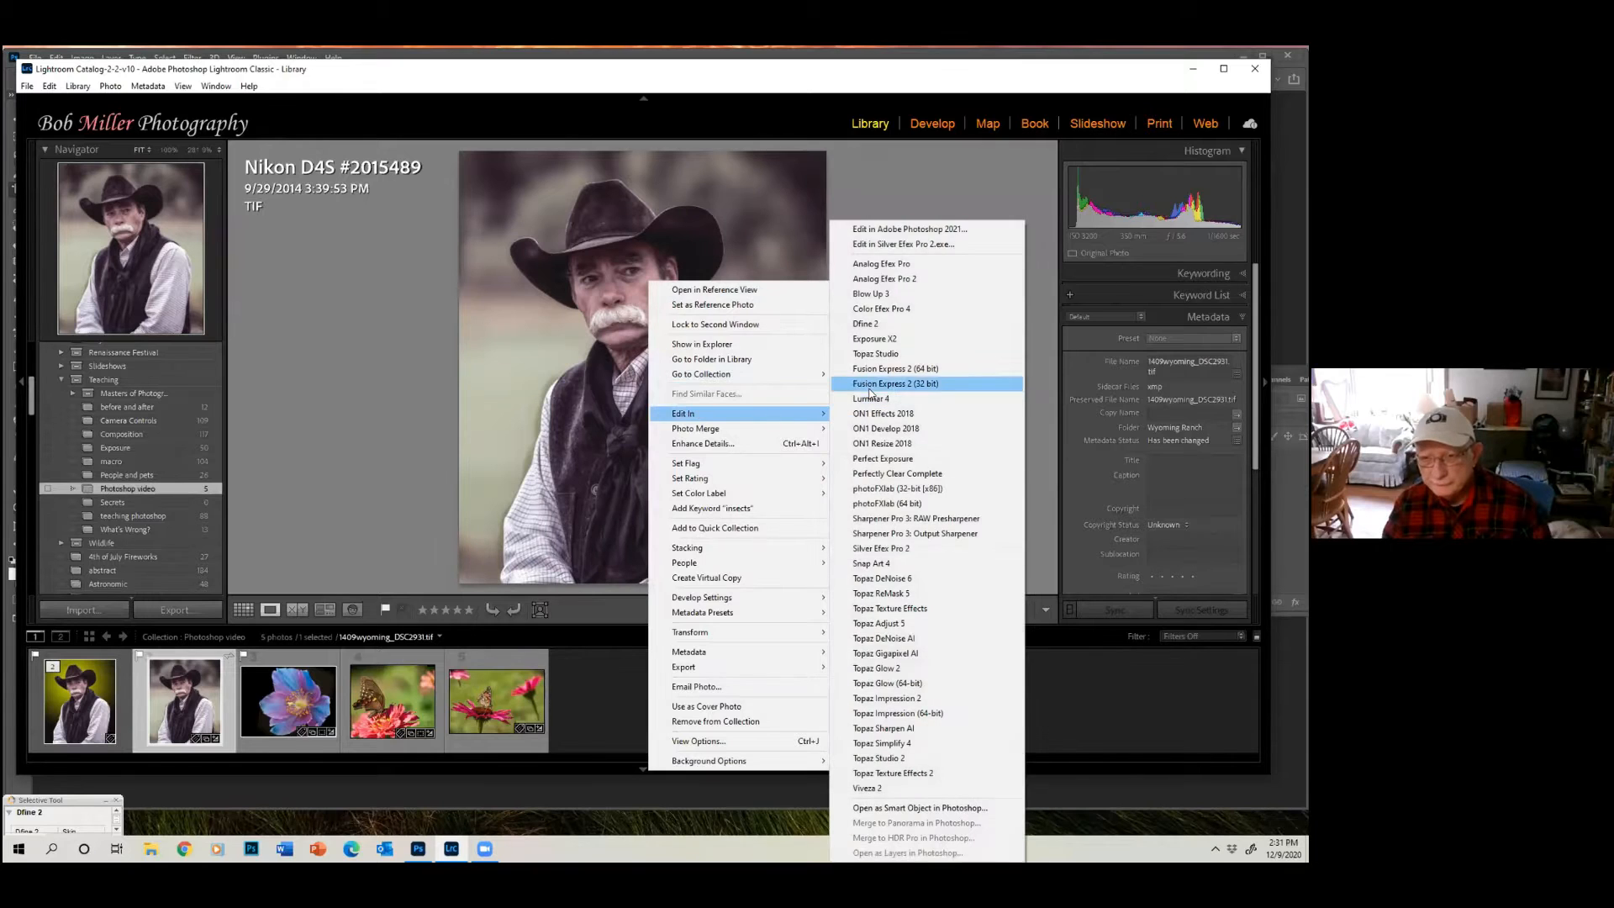
mouse_move(867, 323)
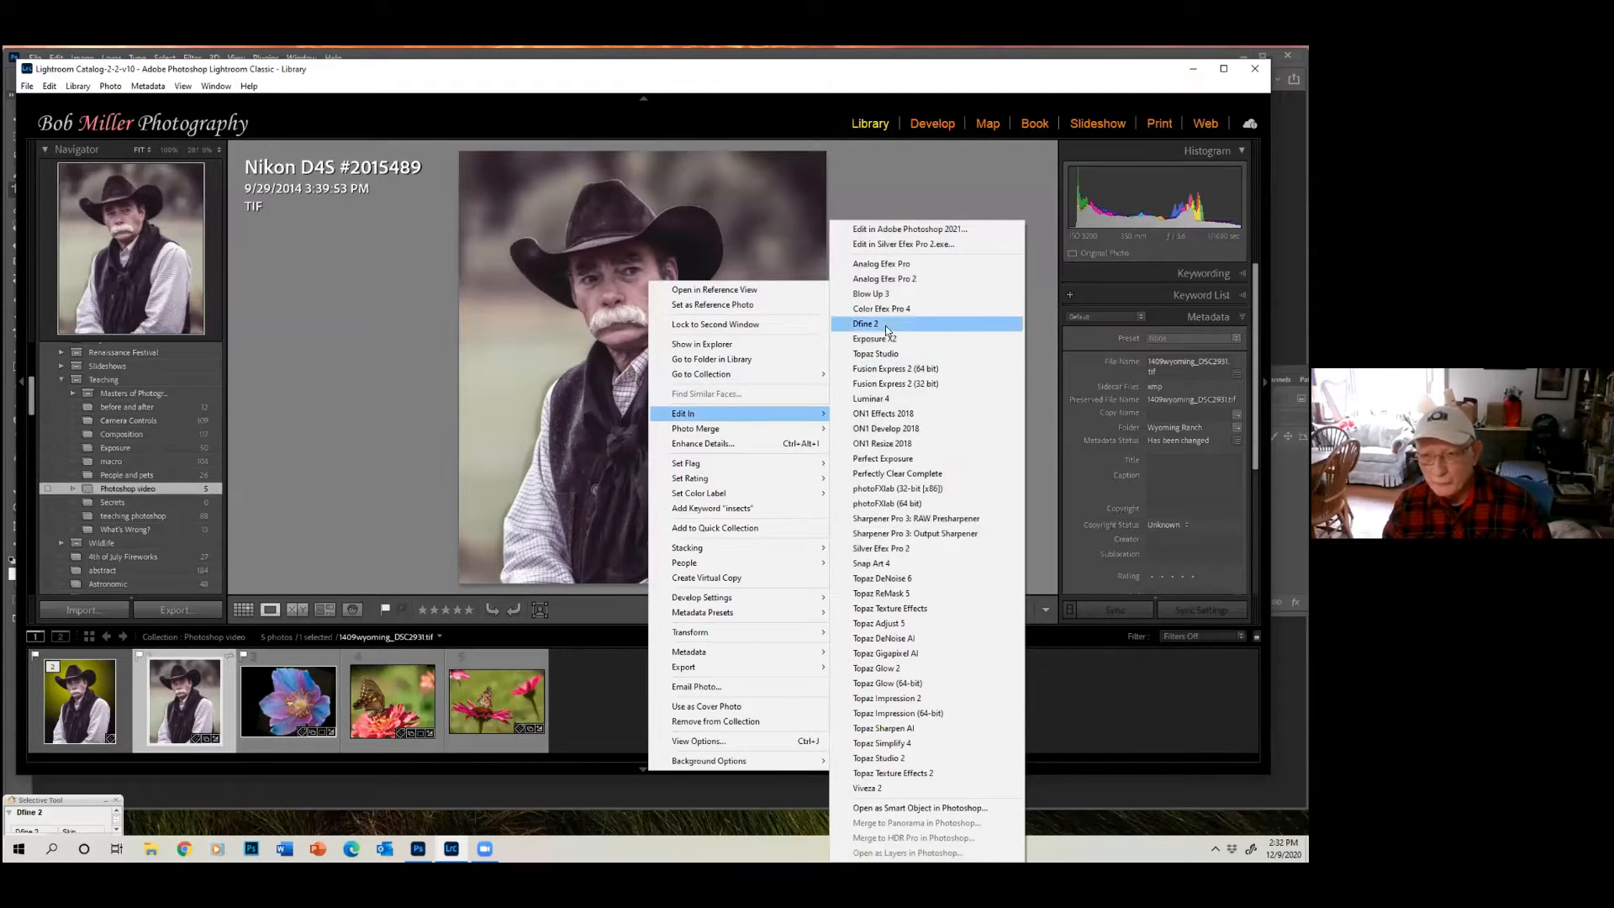
mouse_move(909, 229)
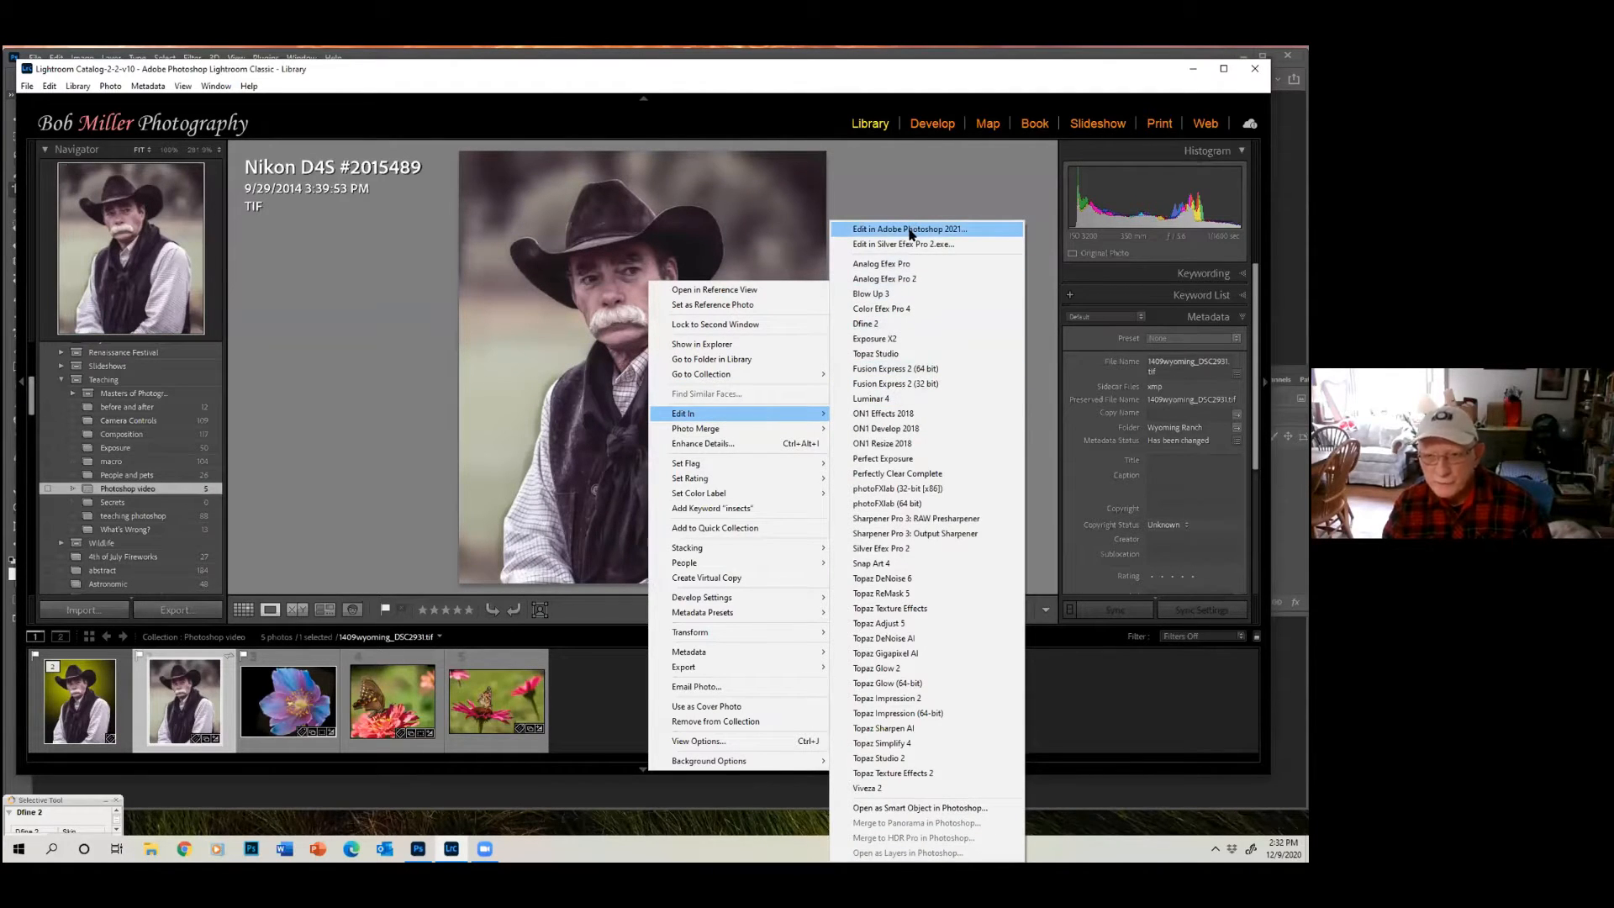
left_click(909, 229)
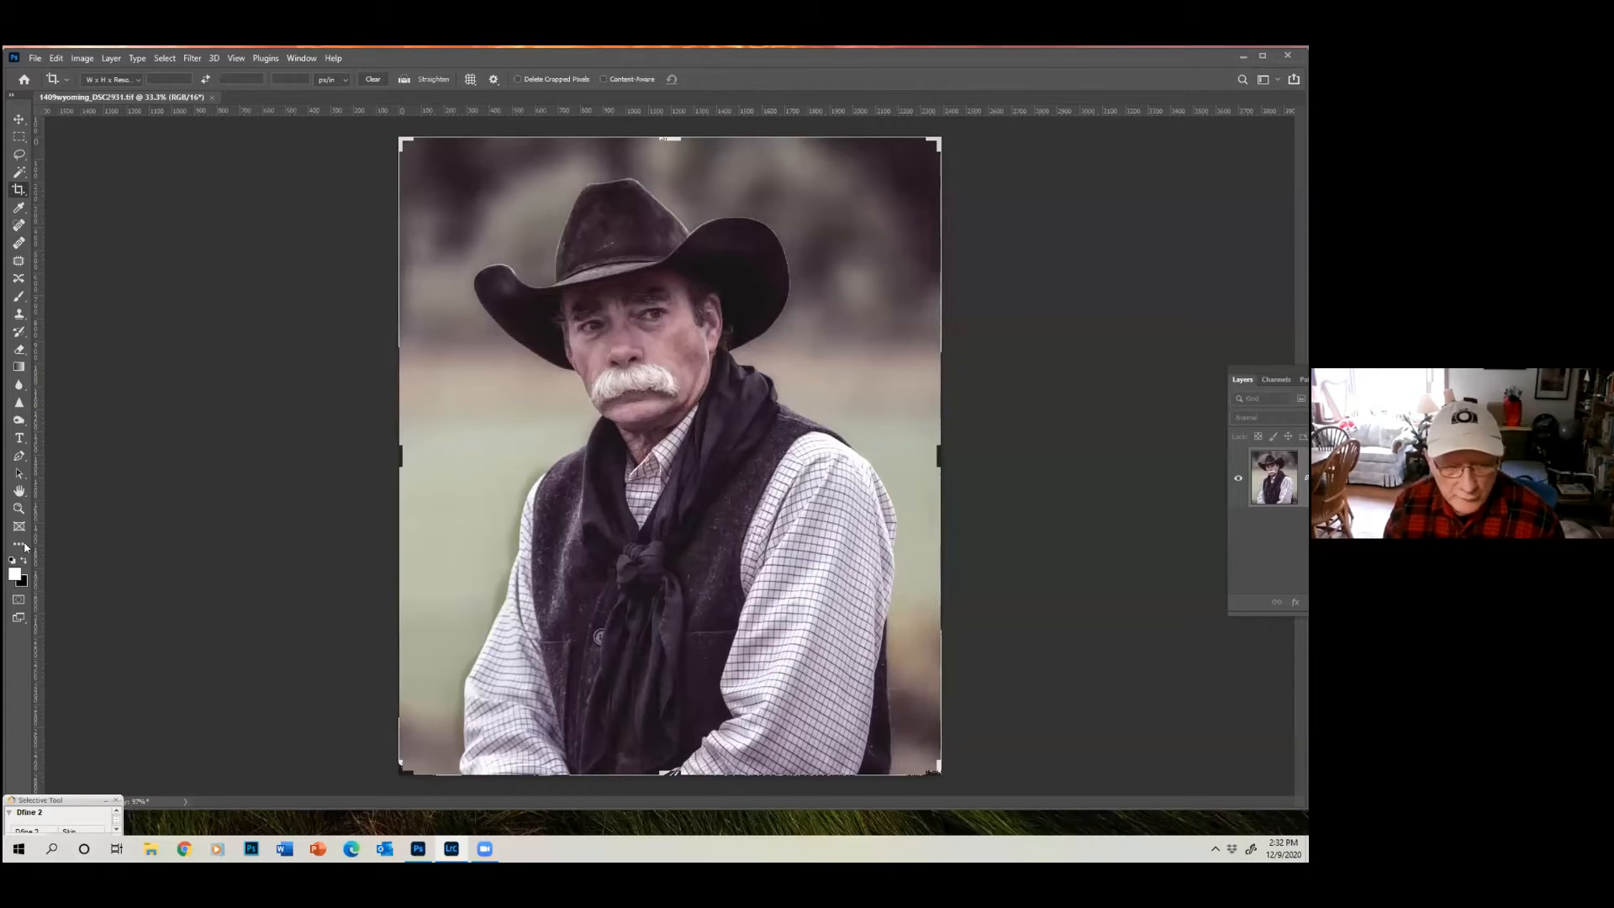
Pick the Zoom tool to fit the newly opened cowboy portrait on screen.
left_click(19, 507)
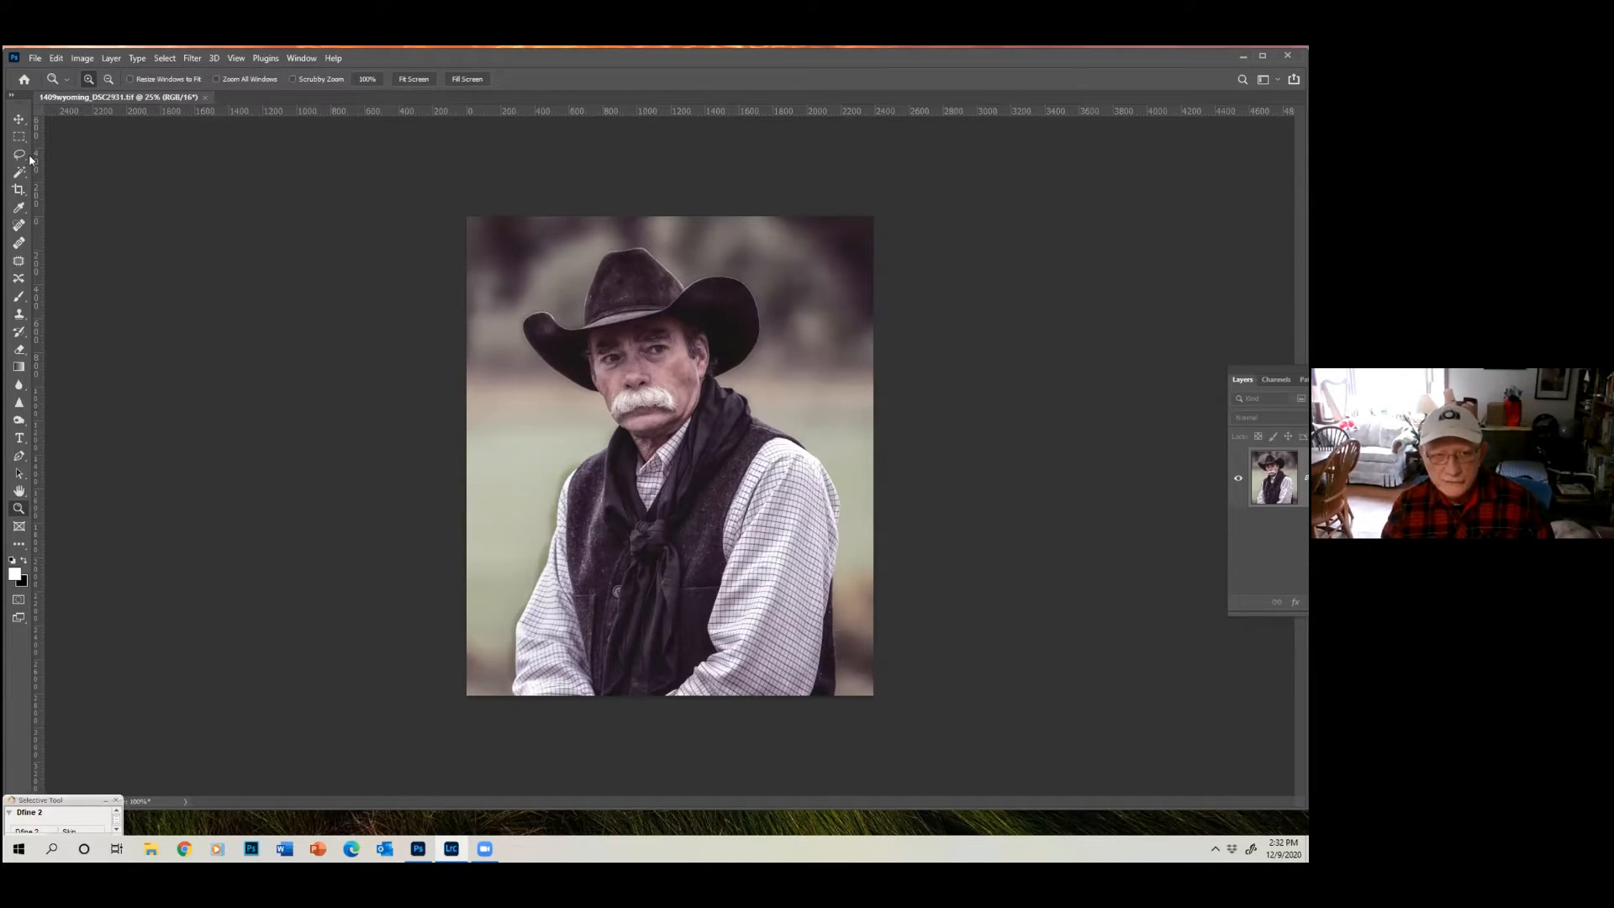
Pick the Quick Selection tool to paint a selection over the cowboy.
left_click(18, 172)
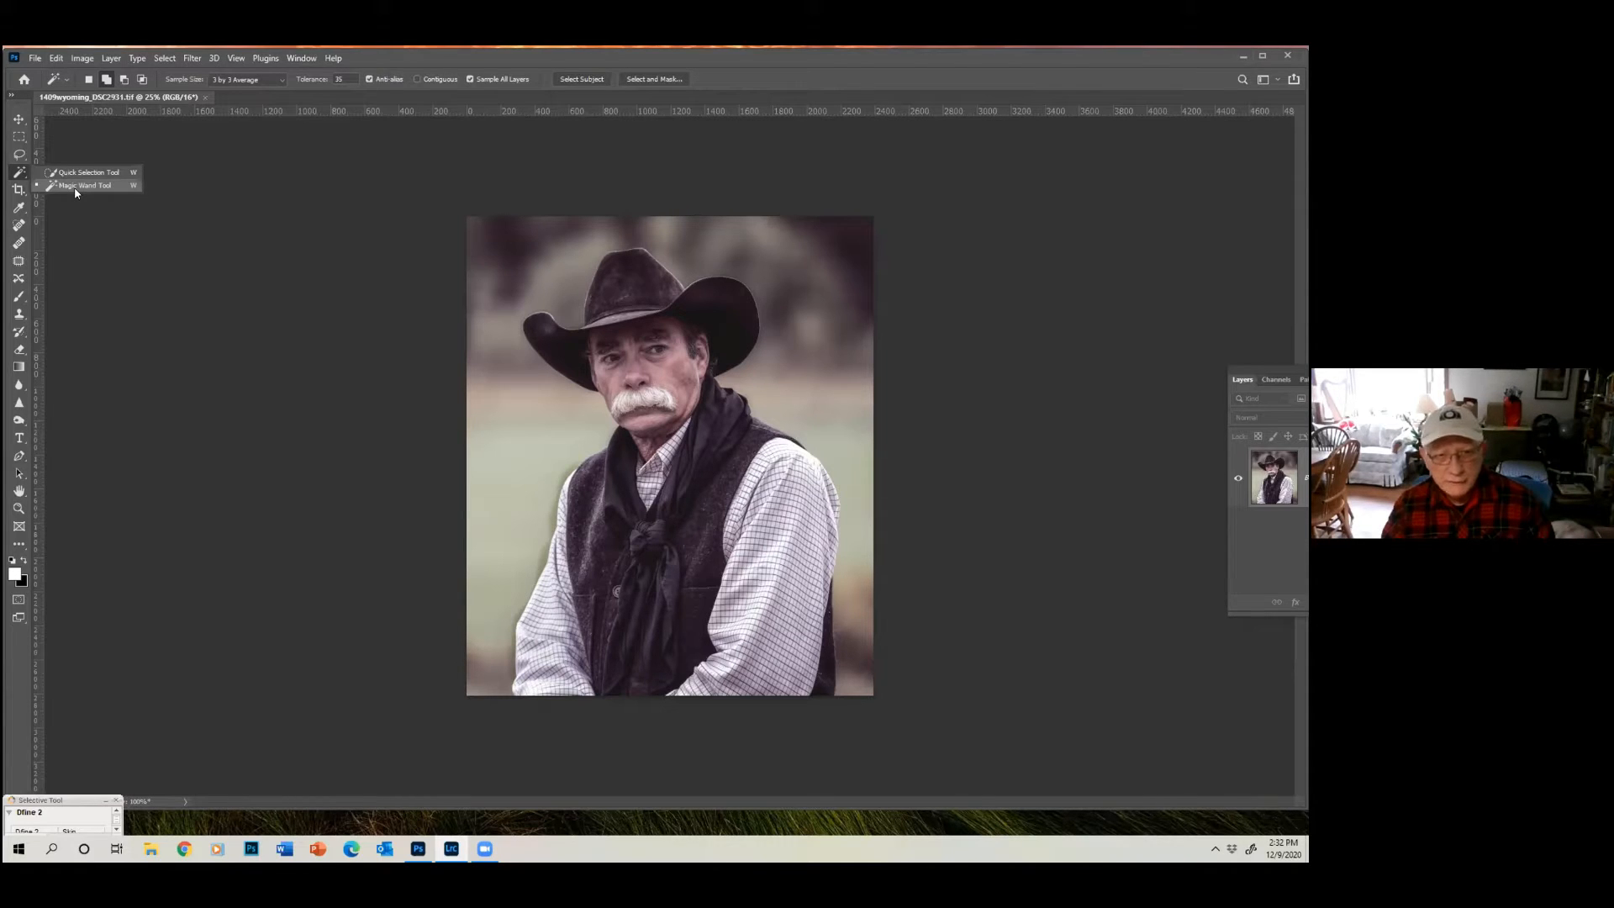
mouse_move(80, 171)
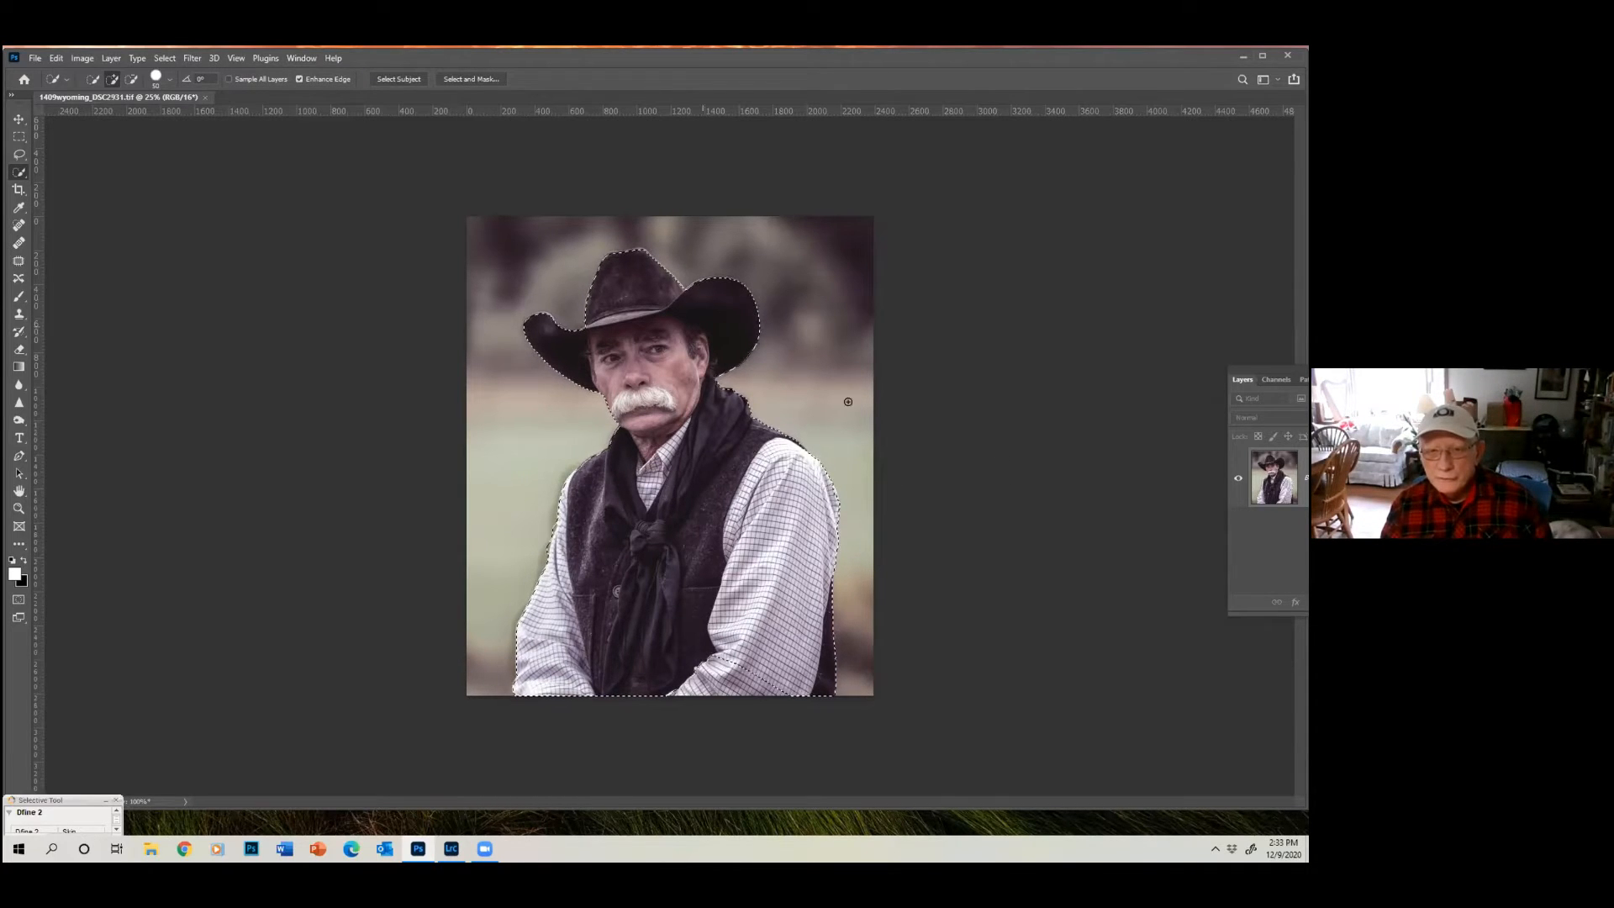
Invert the cowboy selection so the blurred background is selected via Select > Inverse.
left_click(163, 58)
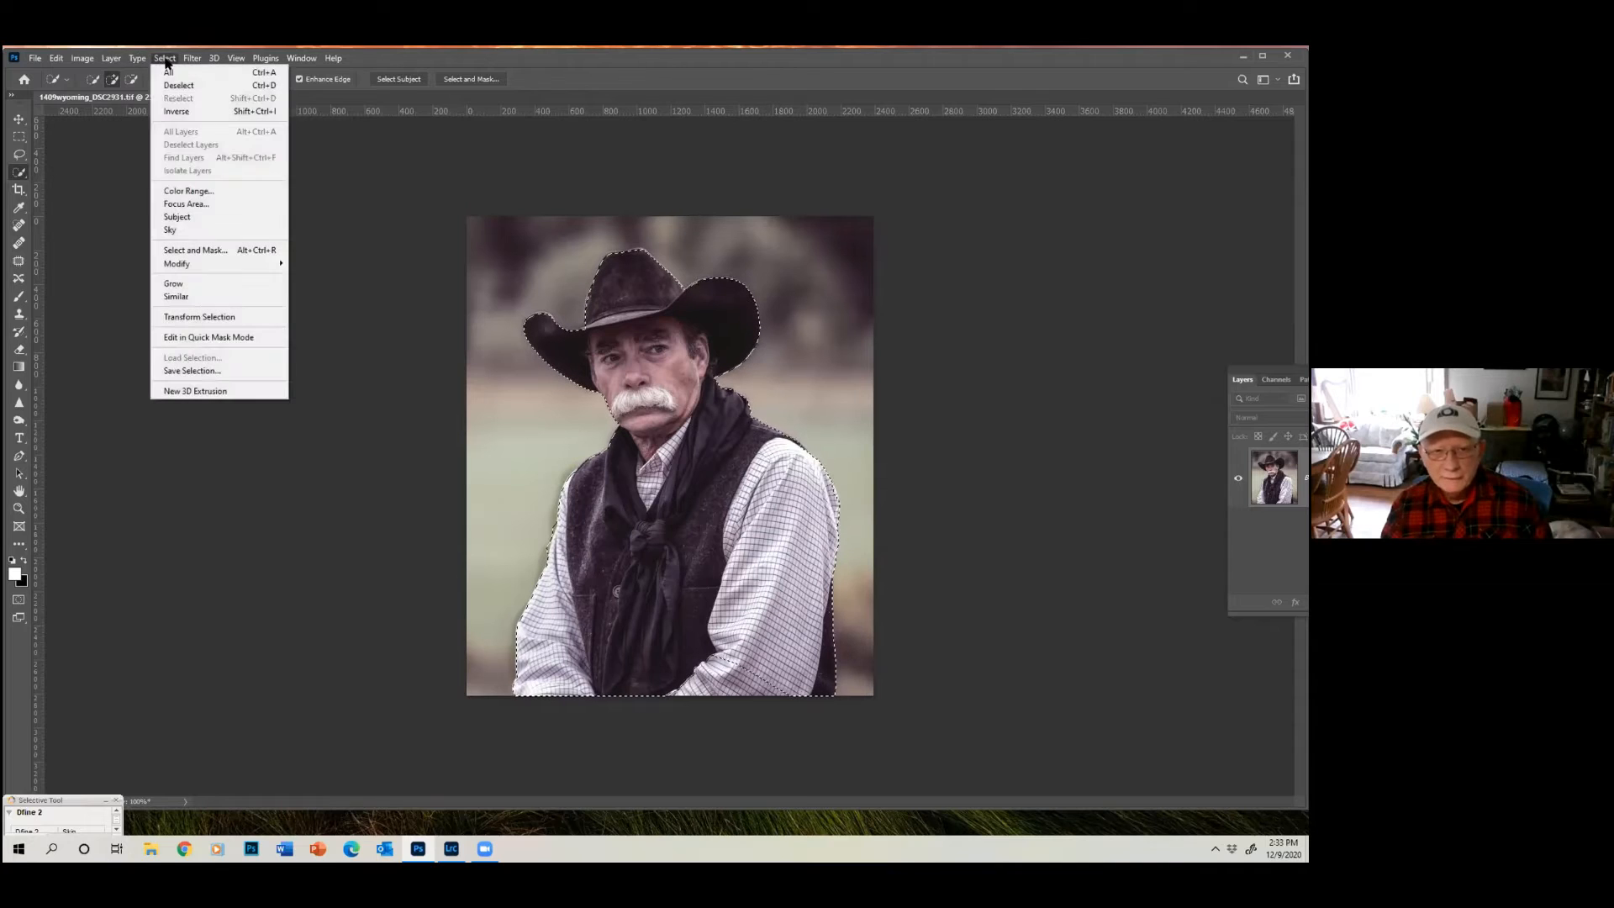
mouse_move(177, 111)
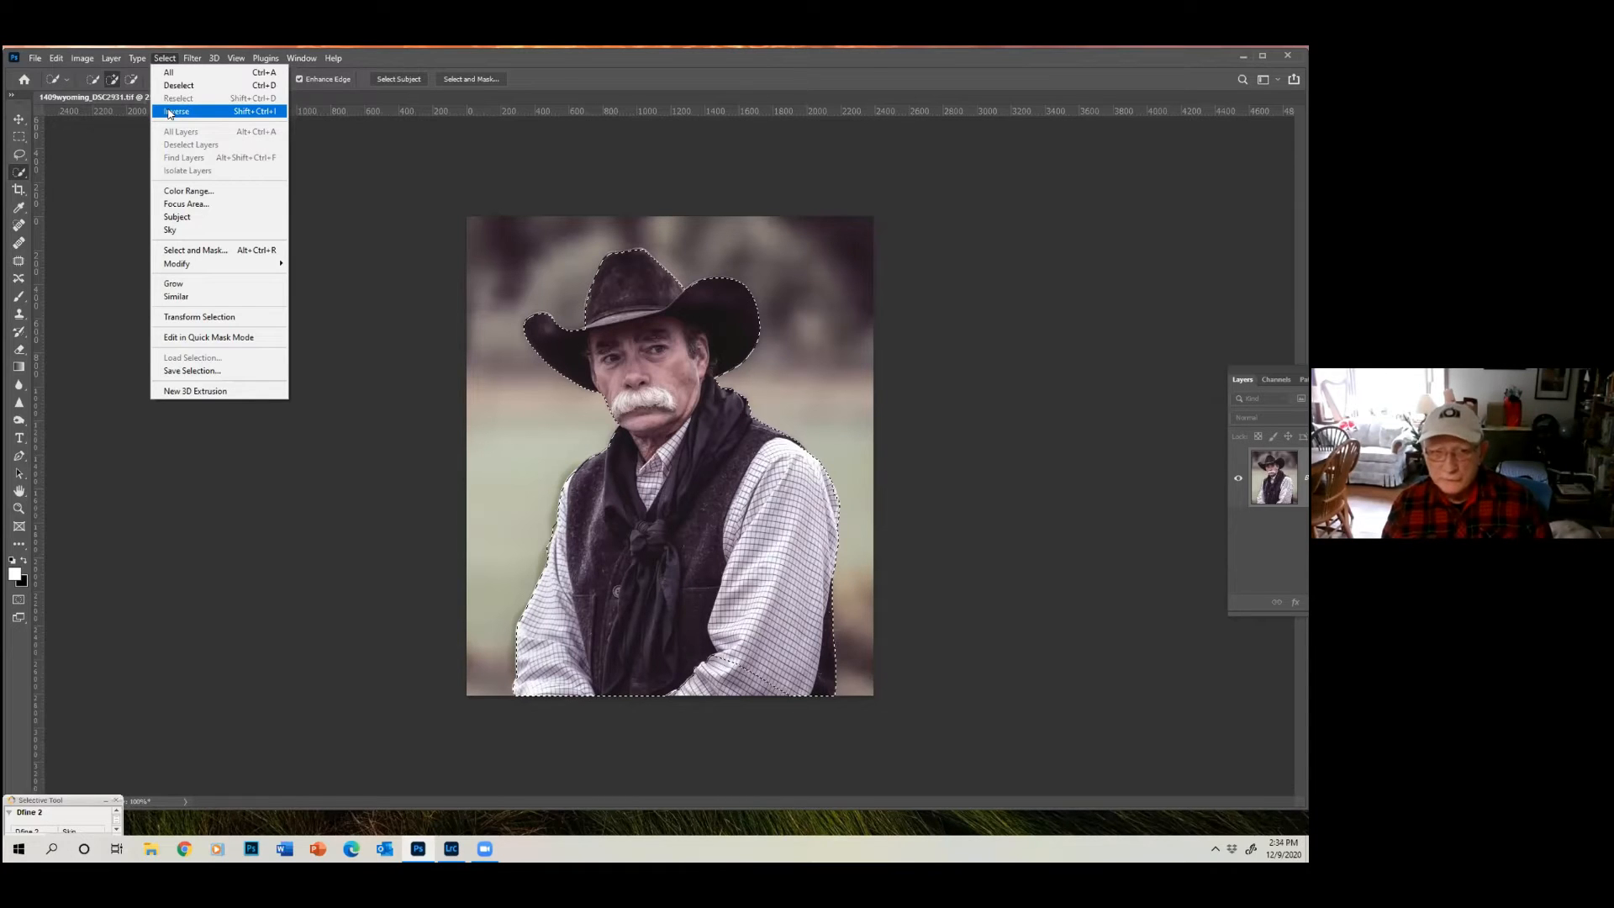
left_click(176, 111)
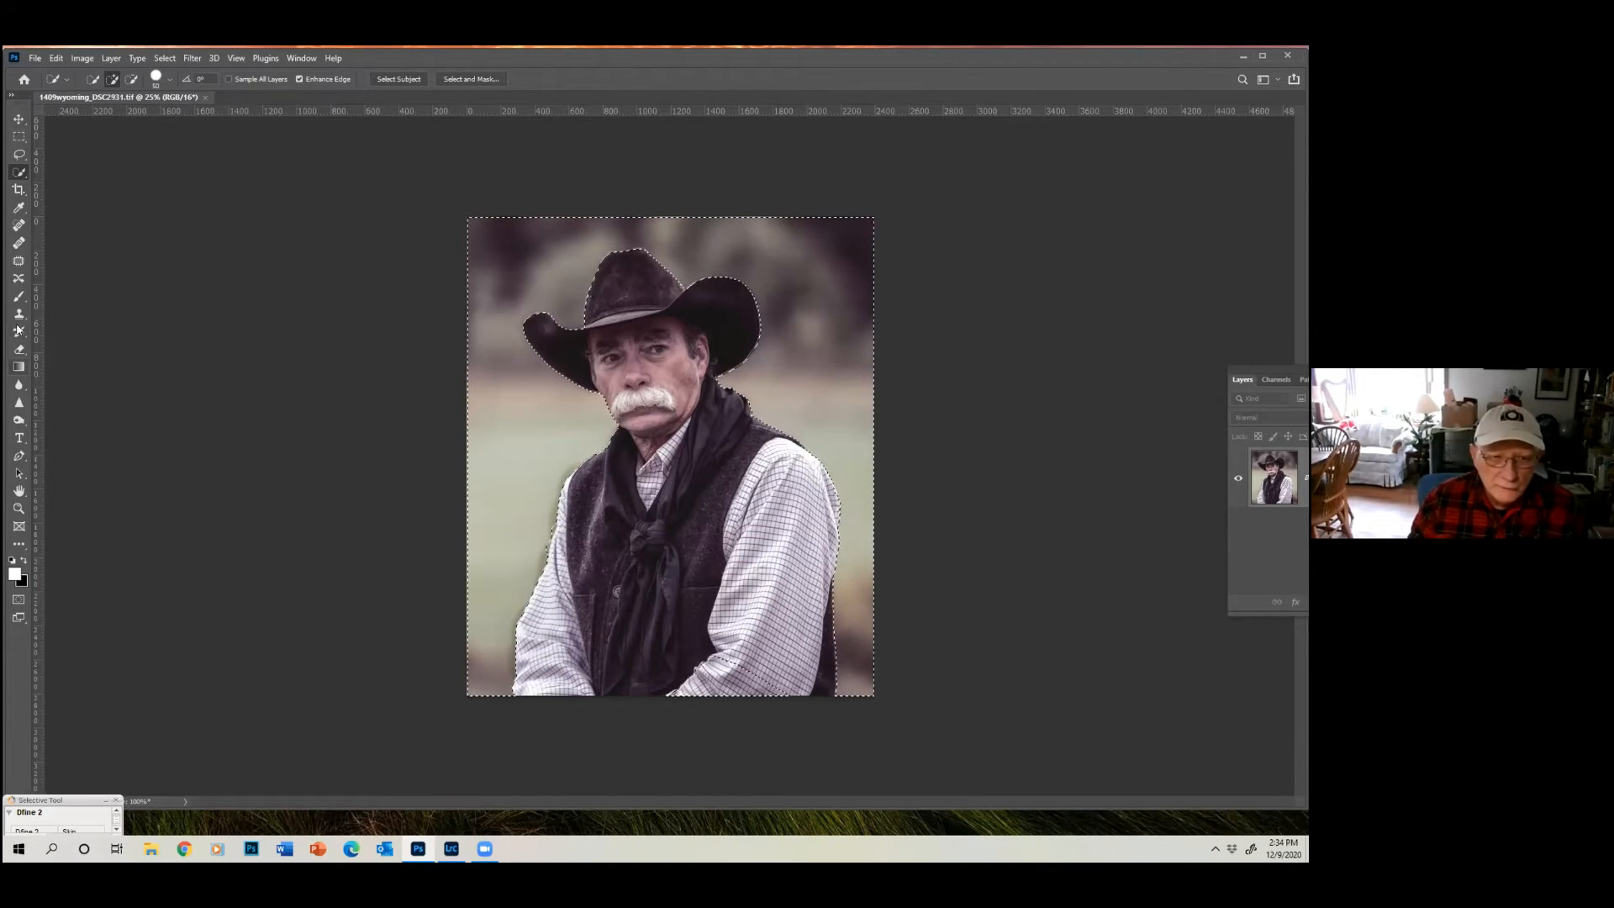
mouse_move(18, 349)
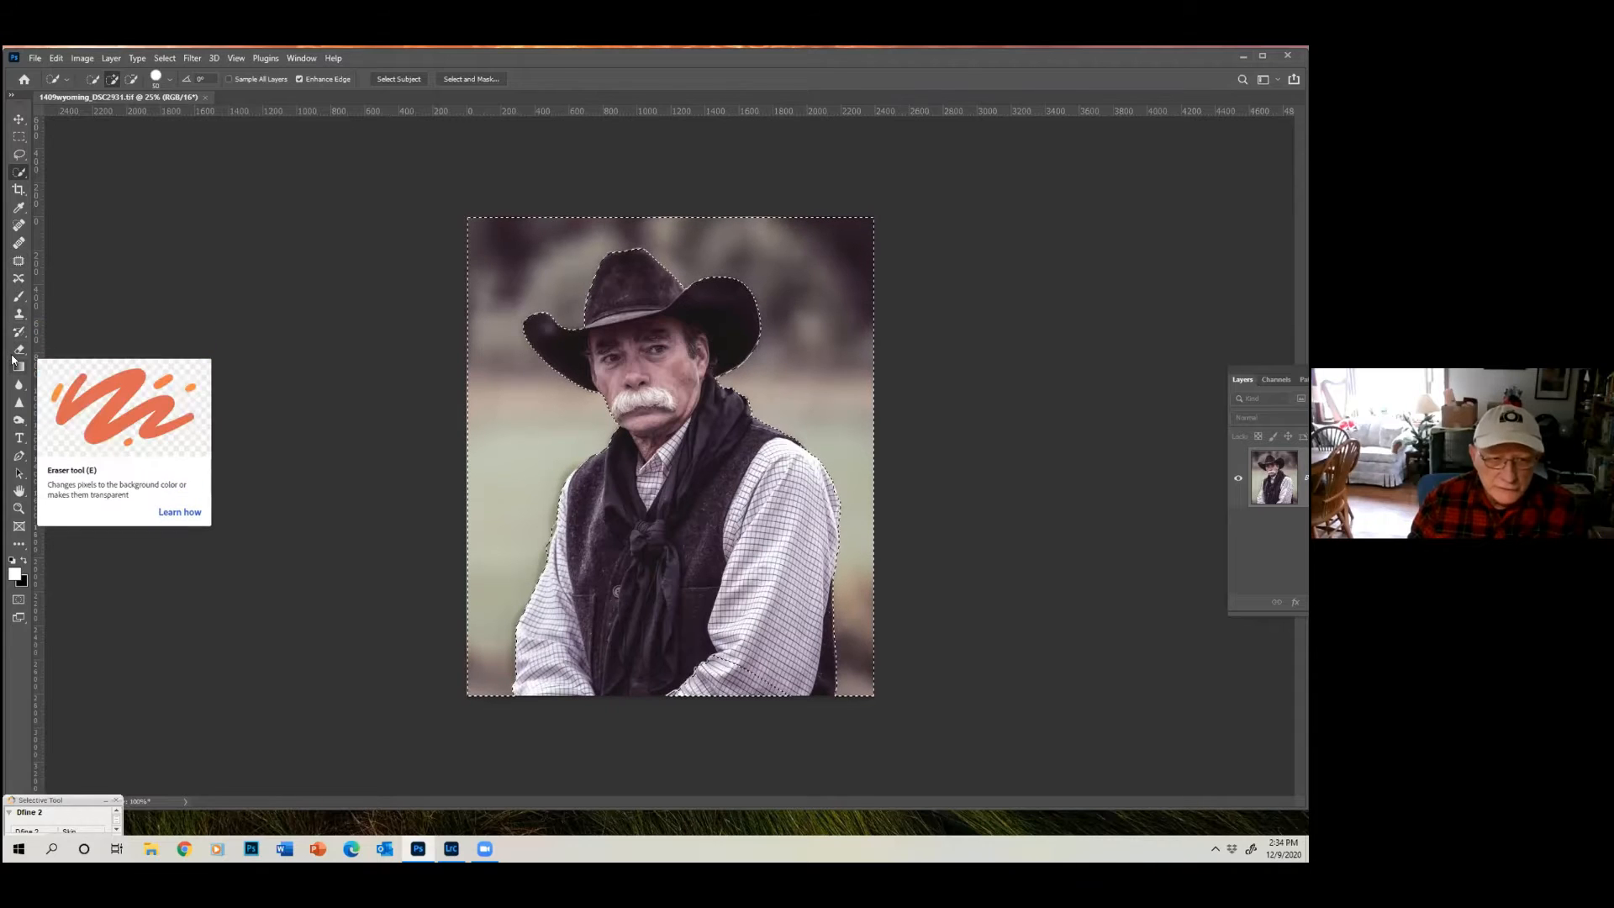
mouse_move(17, 366)
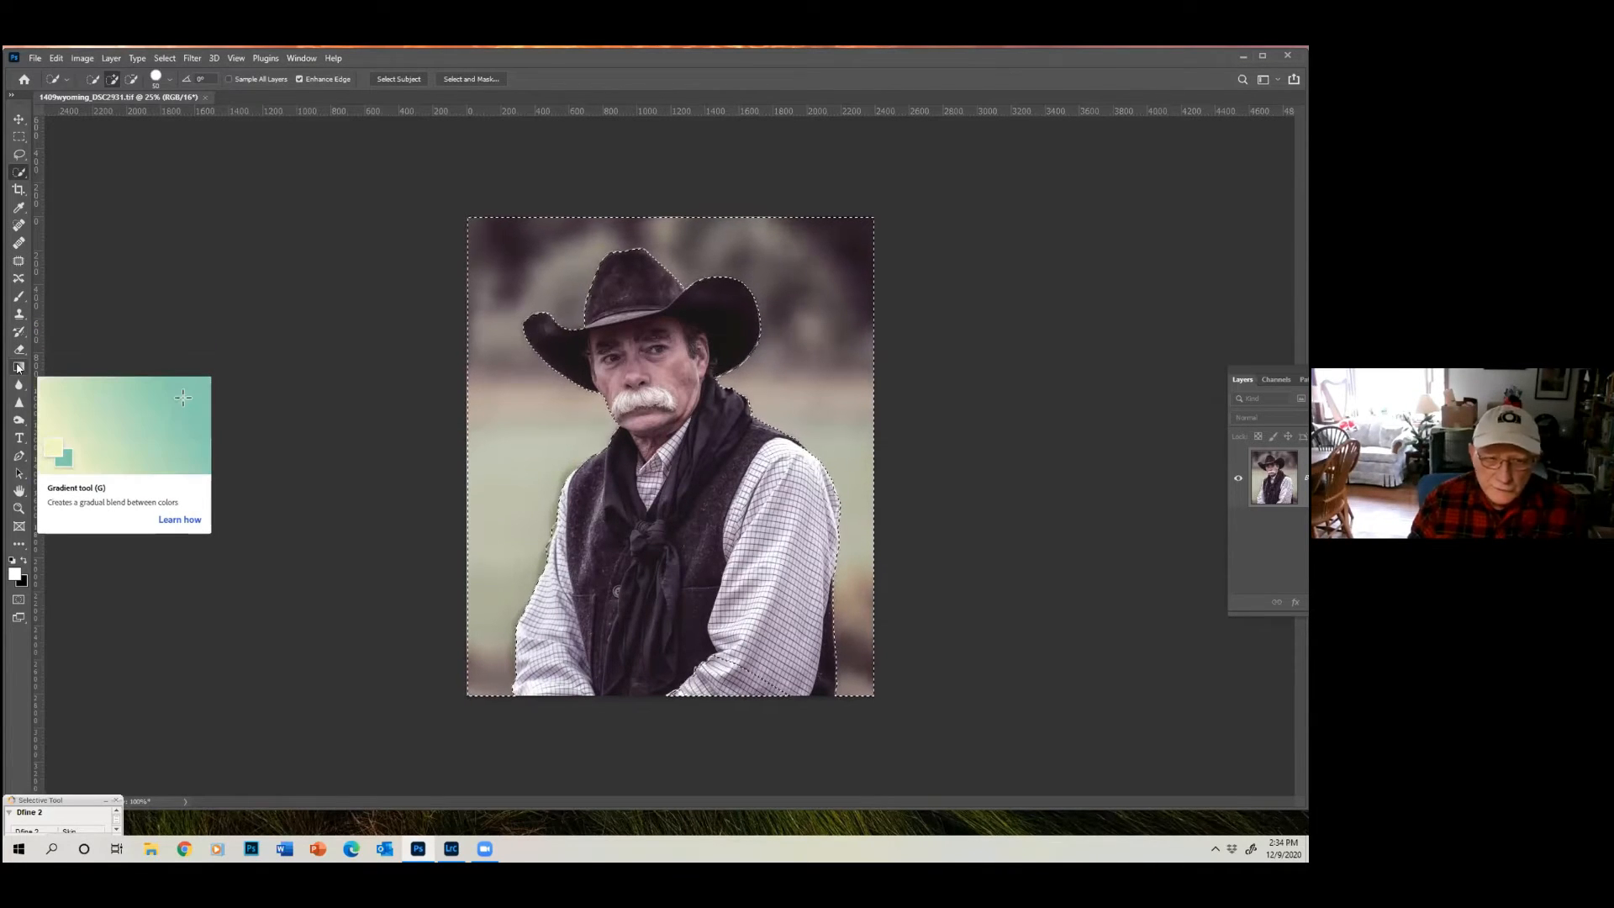
Pick the Gradient tool and bring up its gradient colour swatch.
left_click(19, 367)
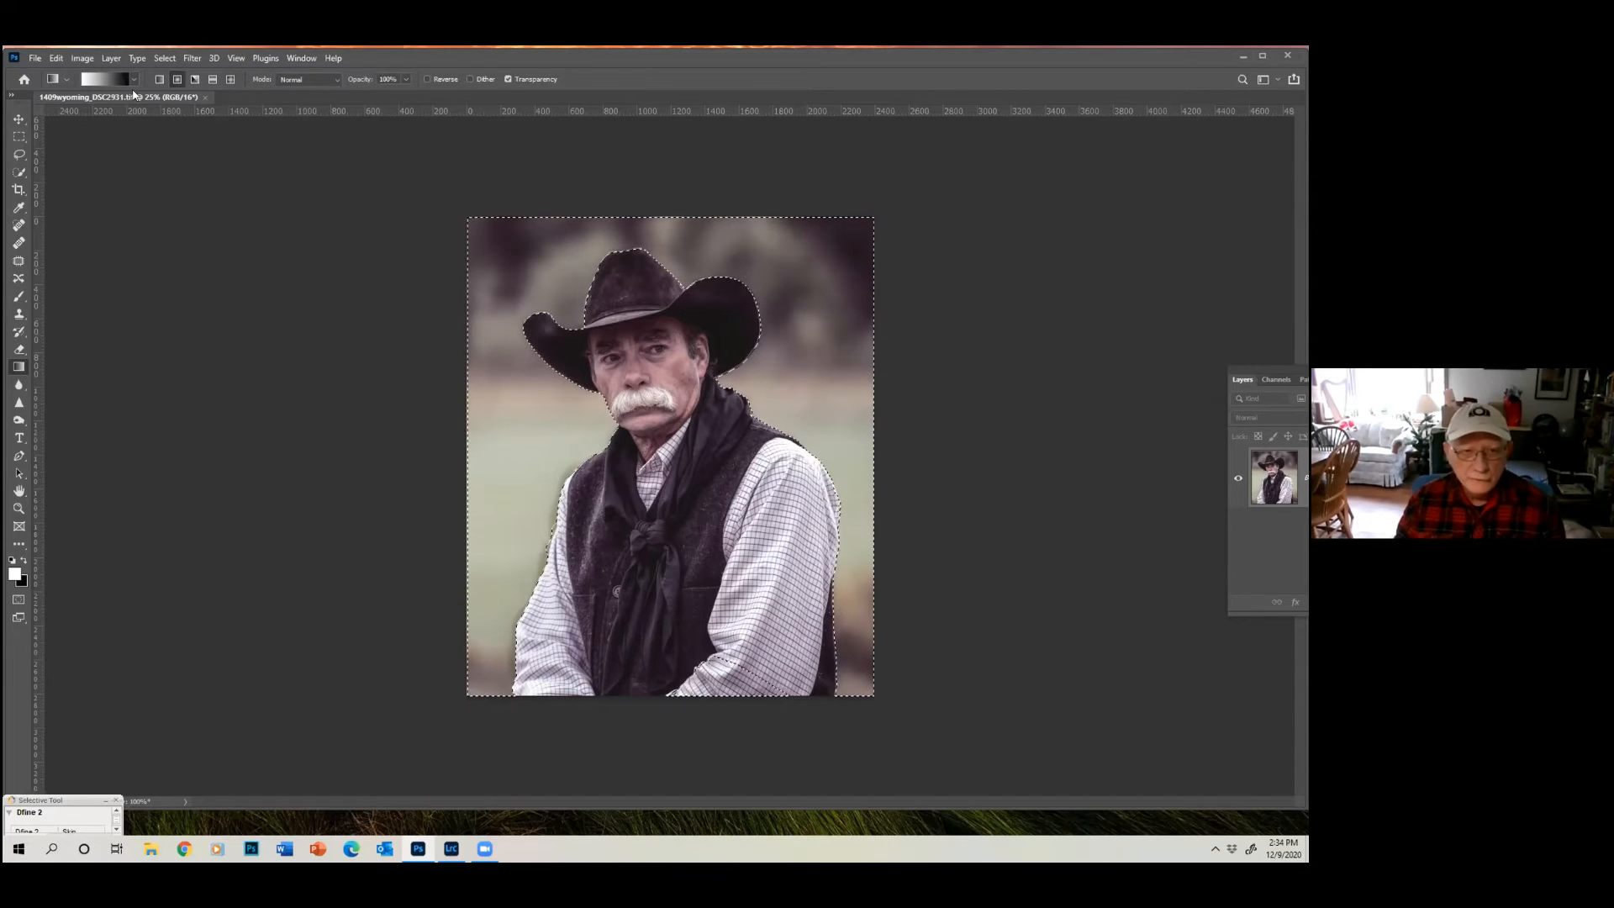
left_click(102, 79)
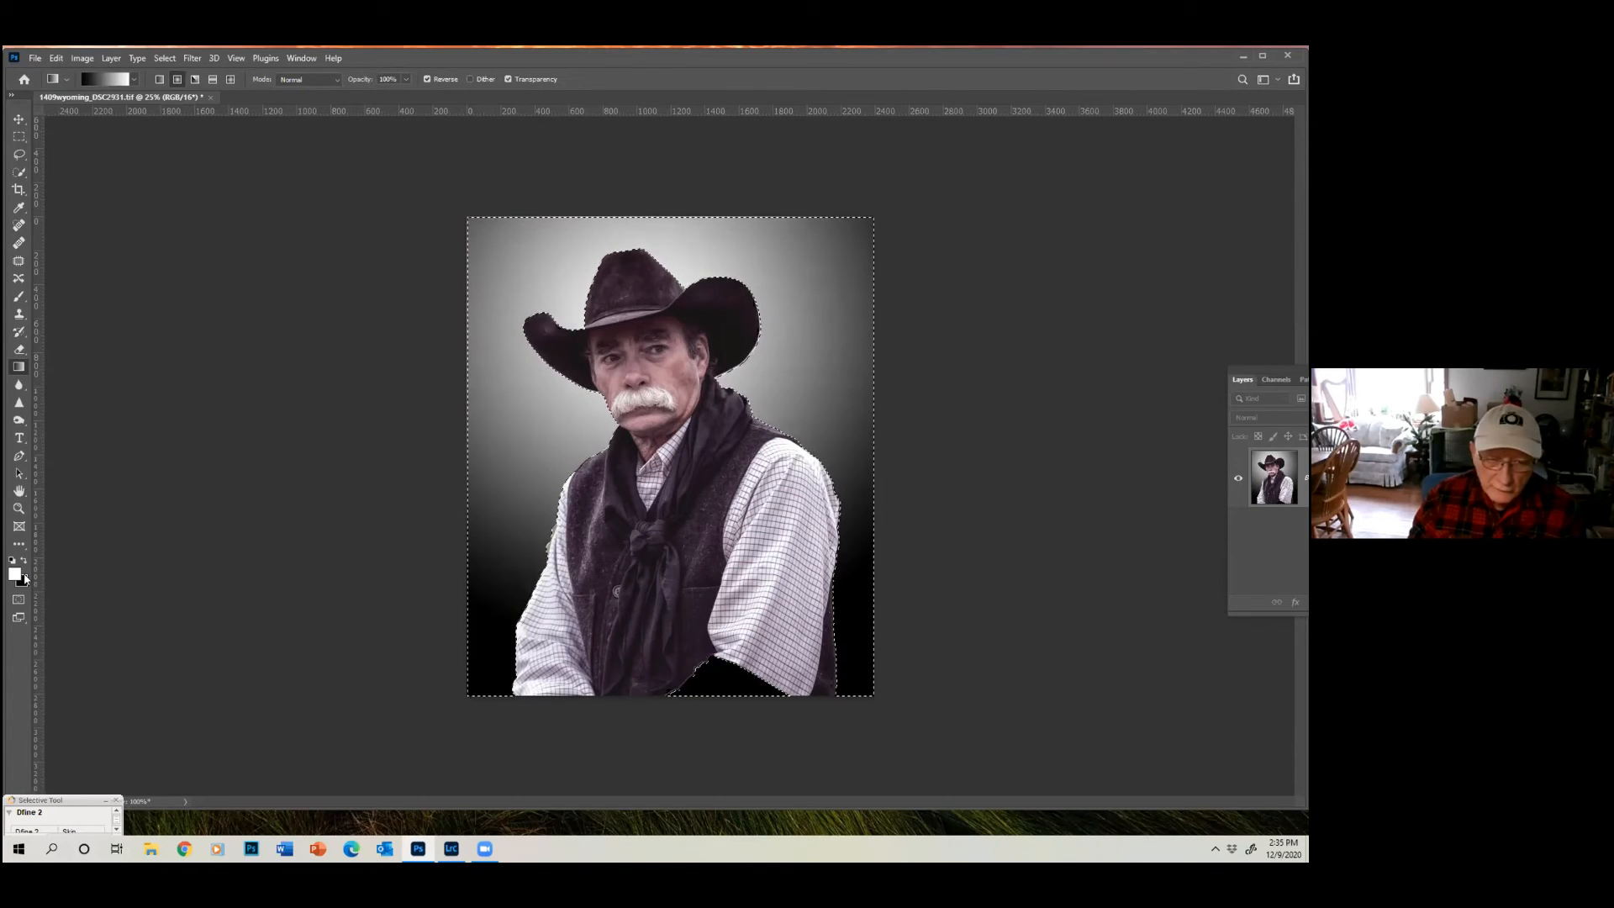
mouse_move(17, 575)
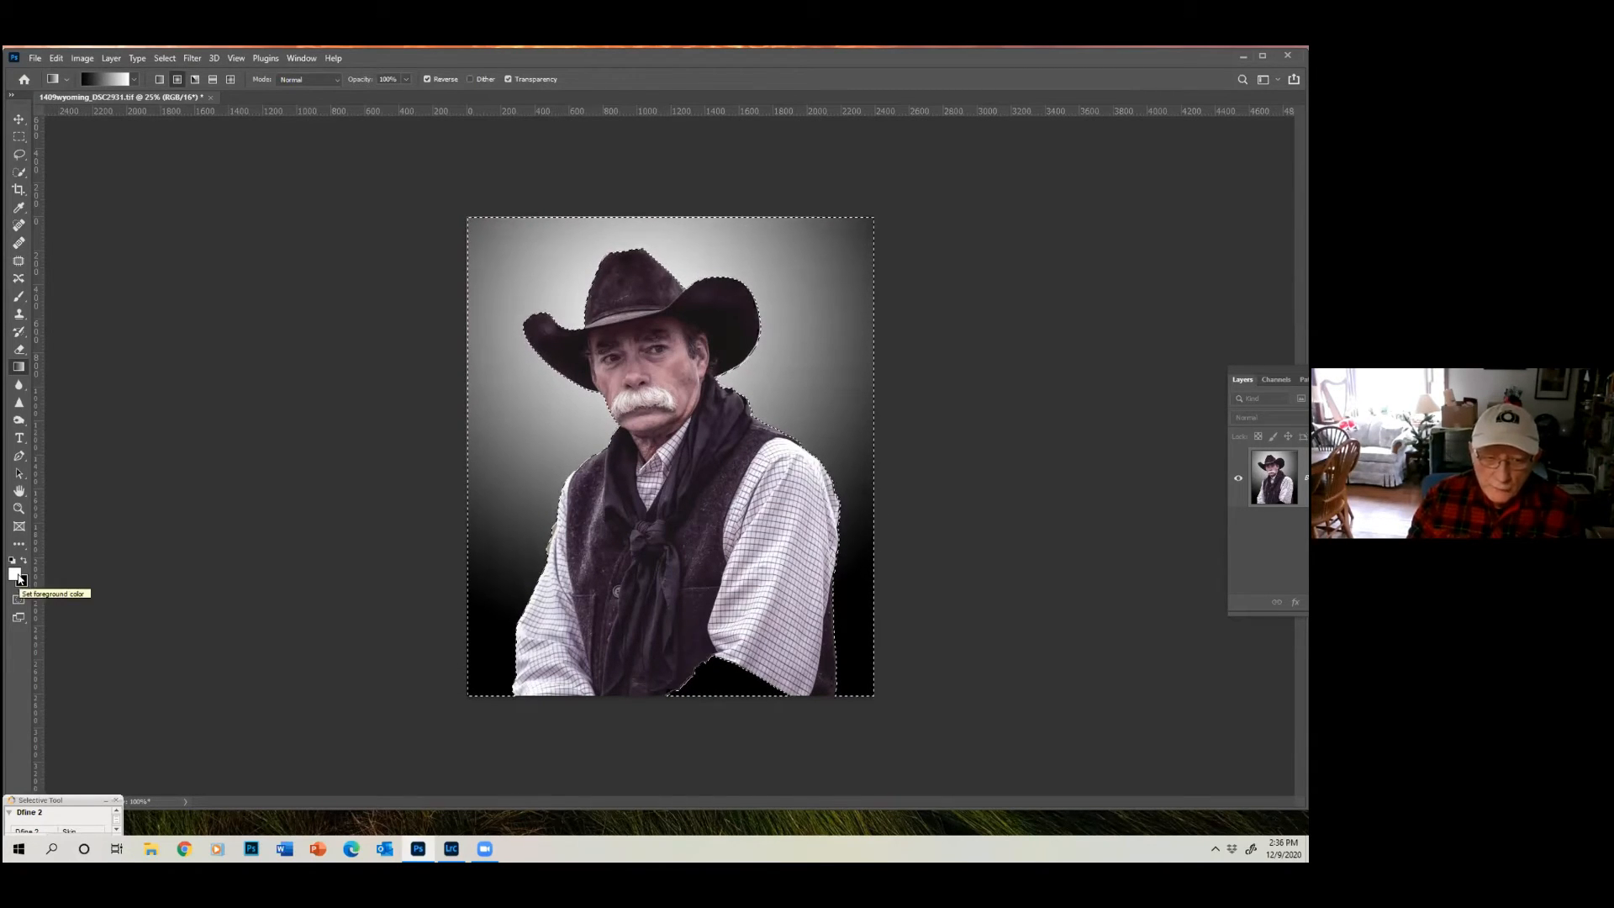
Change the foreground colour from white to a medium golden yellow in the Color Picker.
left_click(15, 575)
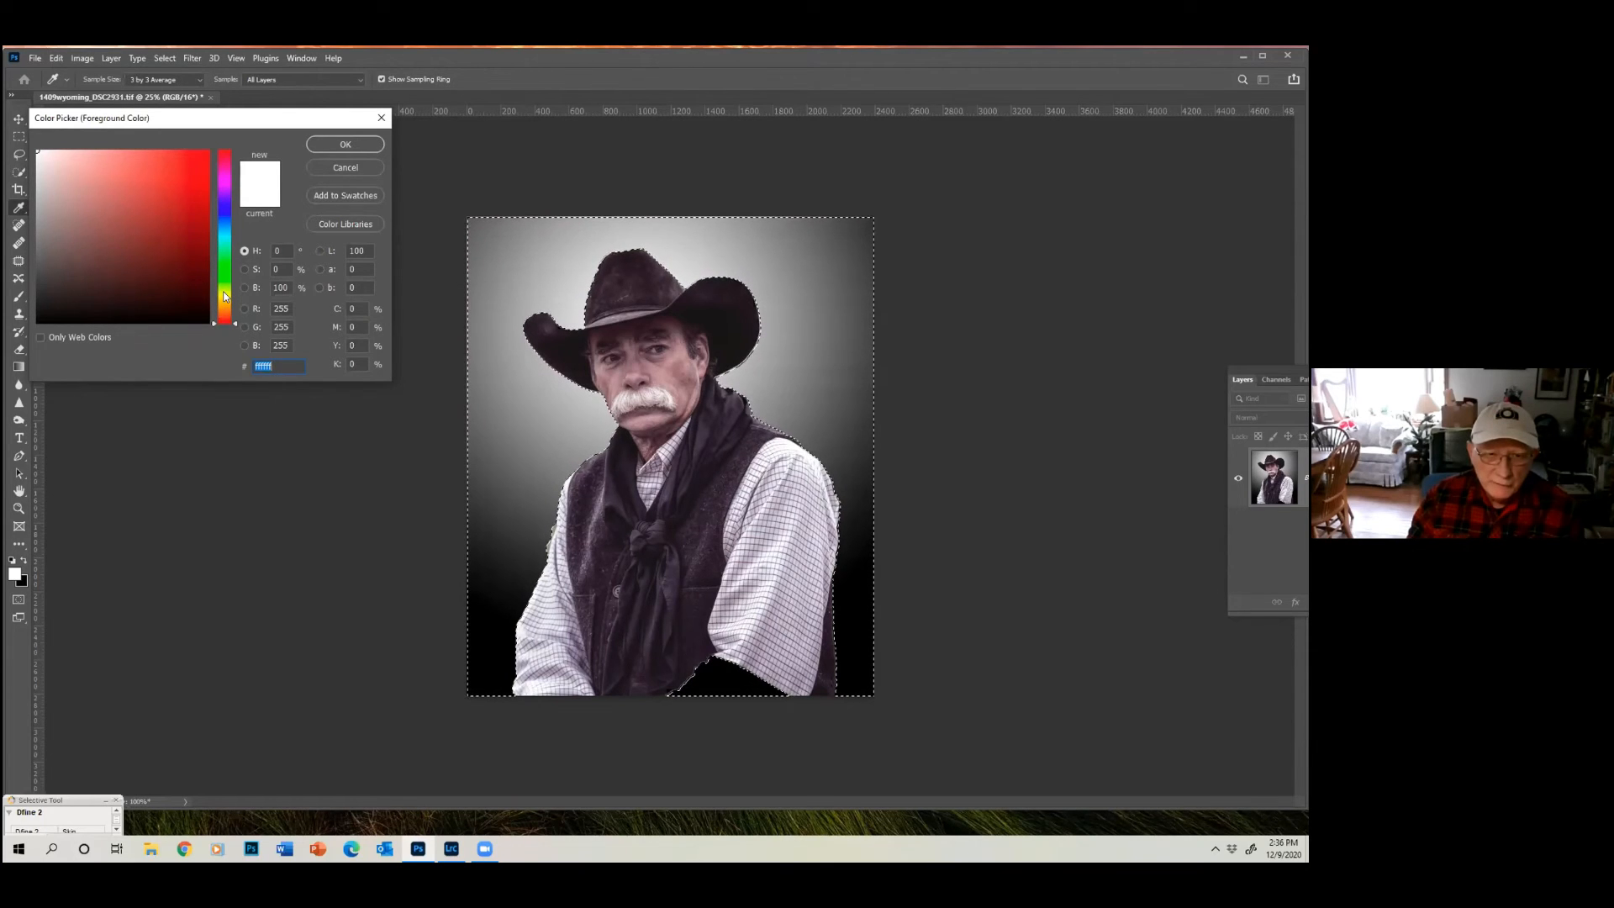
left_click(225, 292)
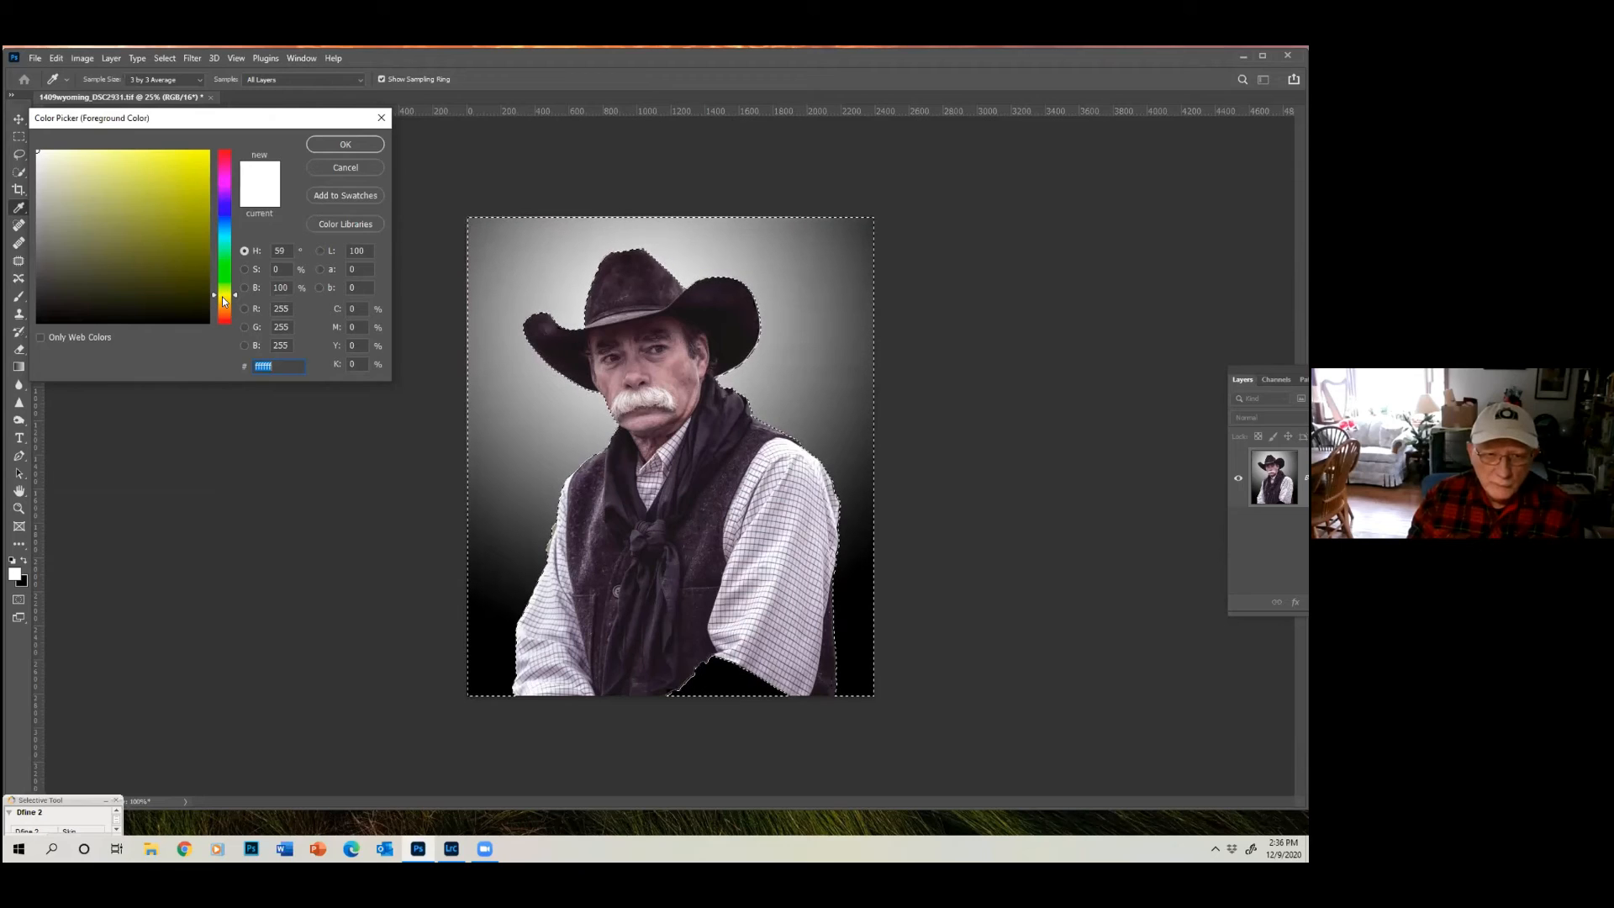
left_click(113, 198)
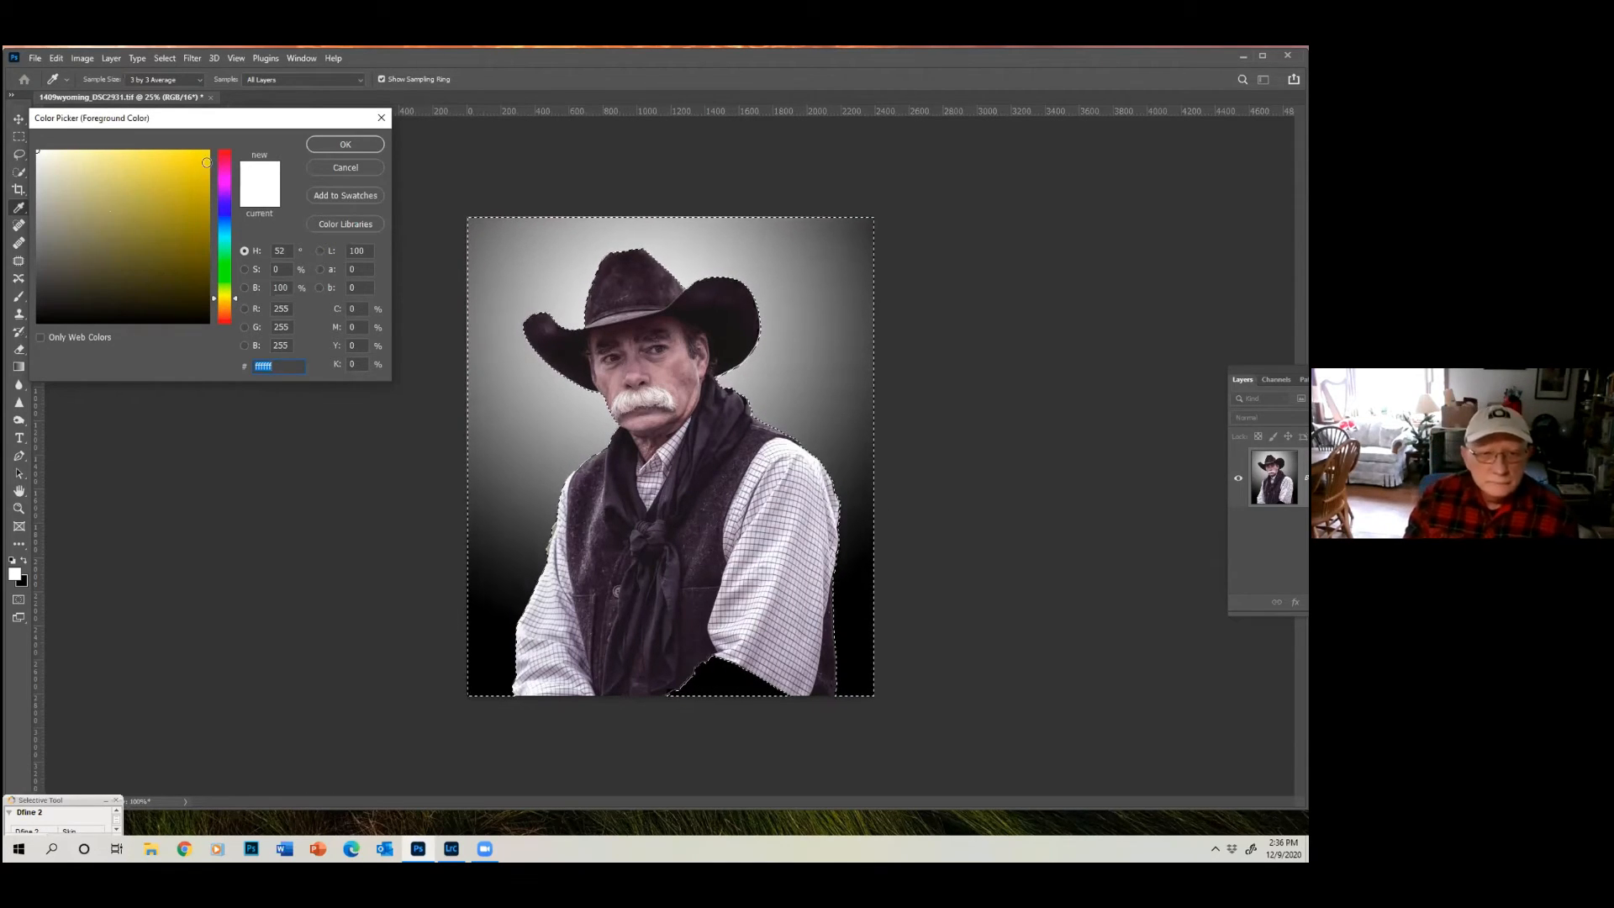
left_click(134, 163)
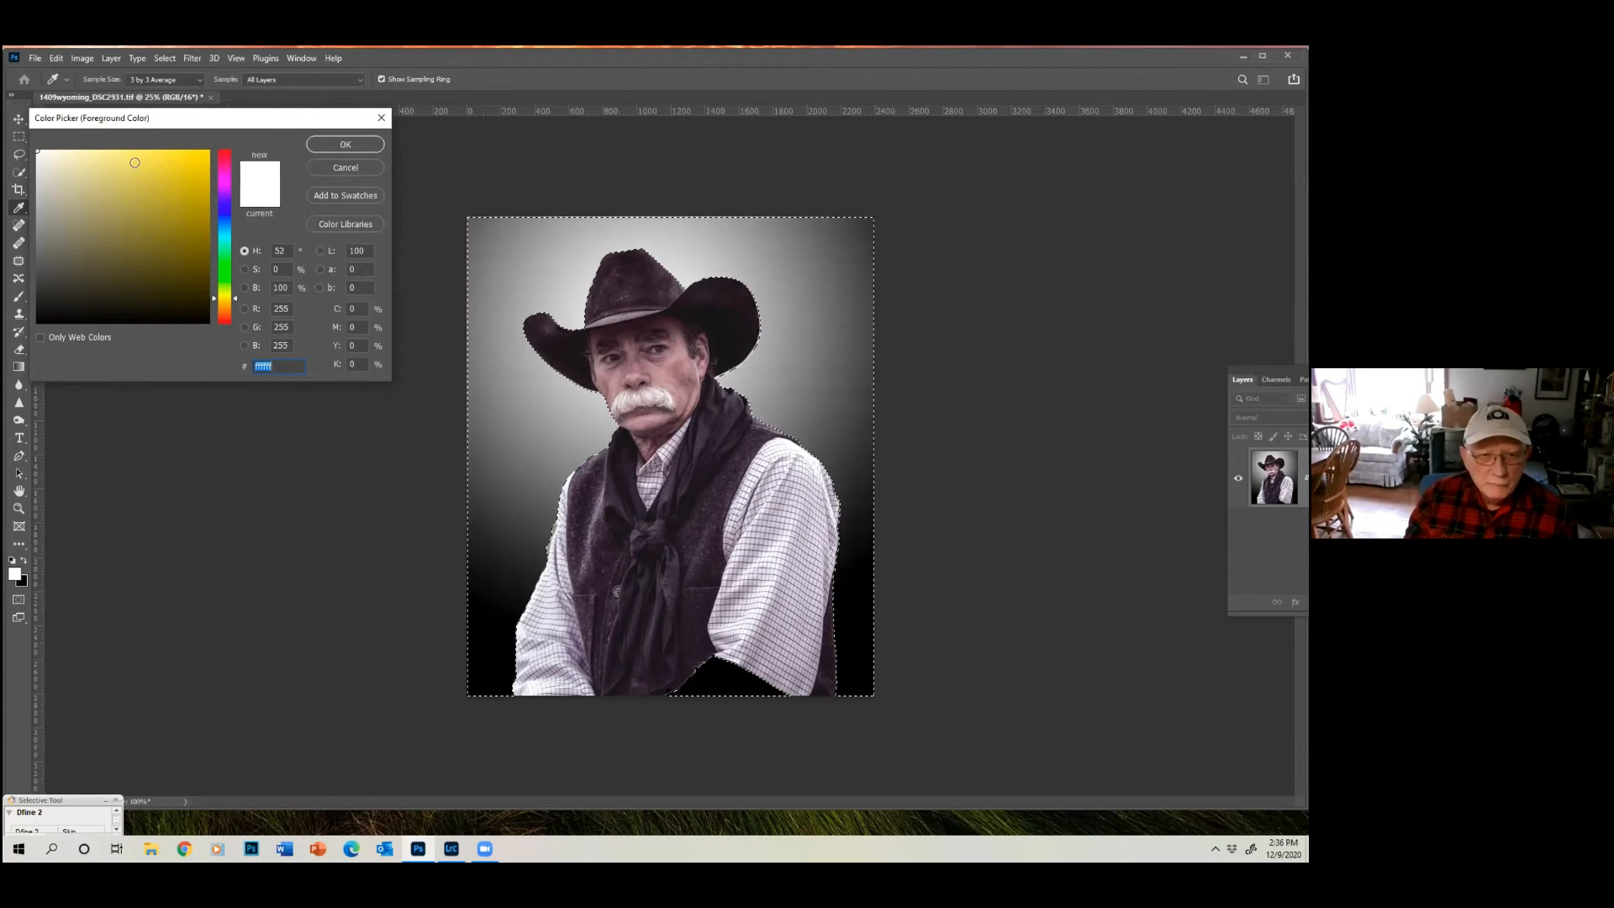
left_click(191, 166)
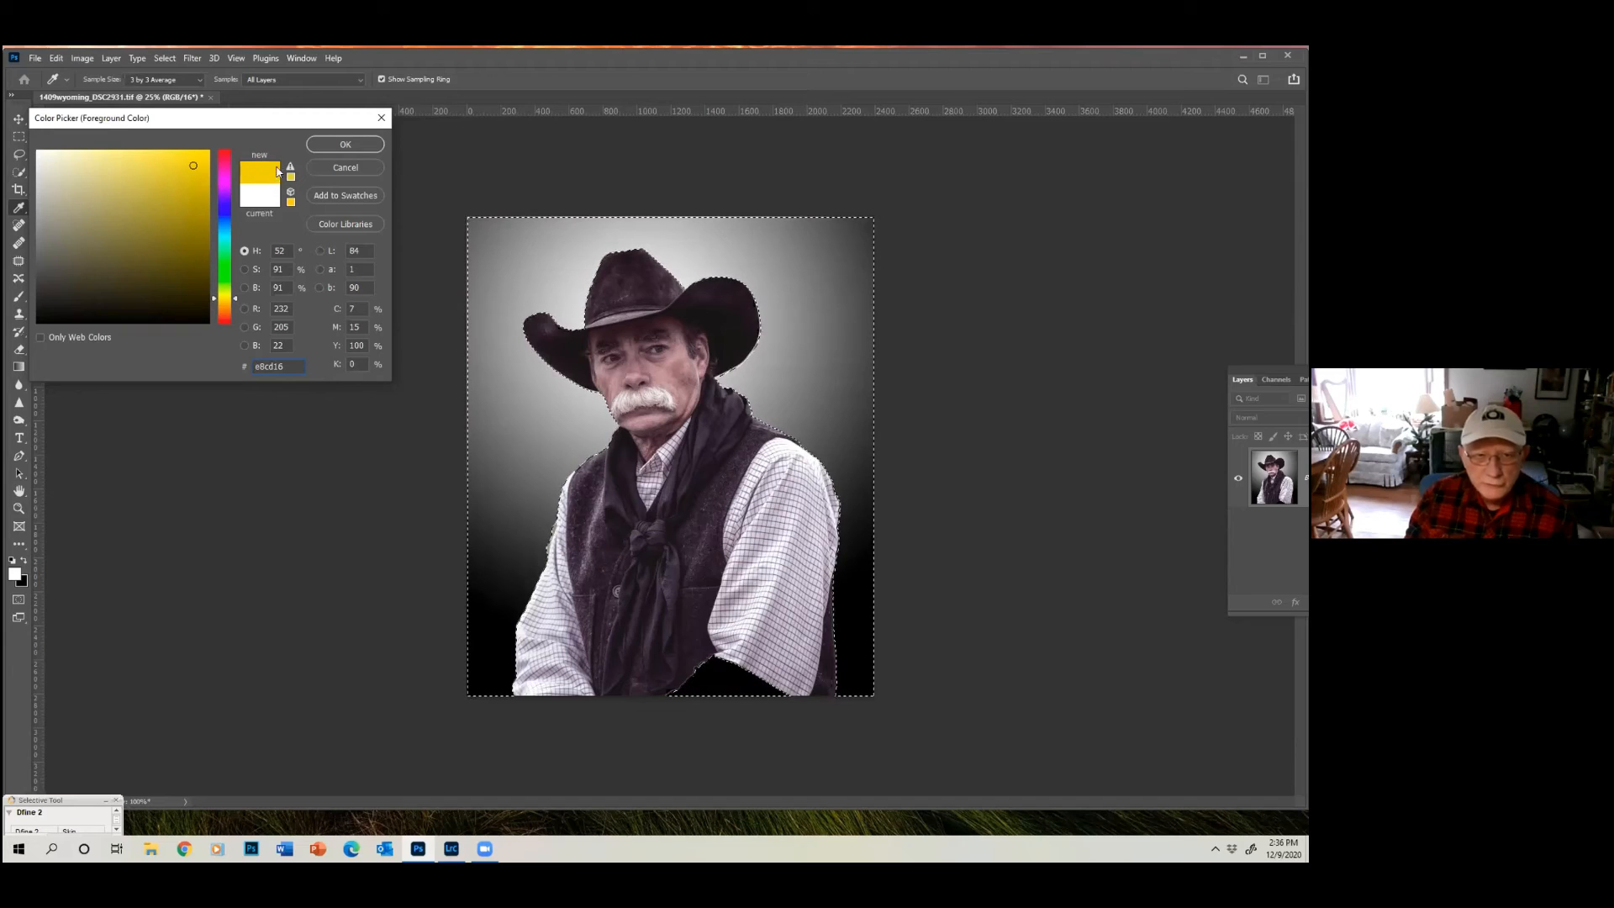
left_click(145, 161)
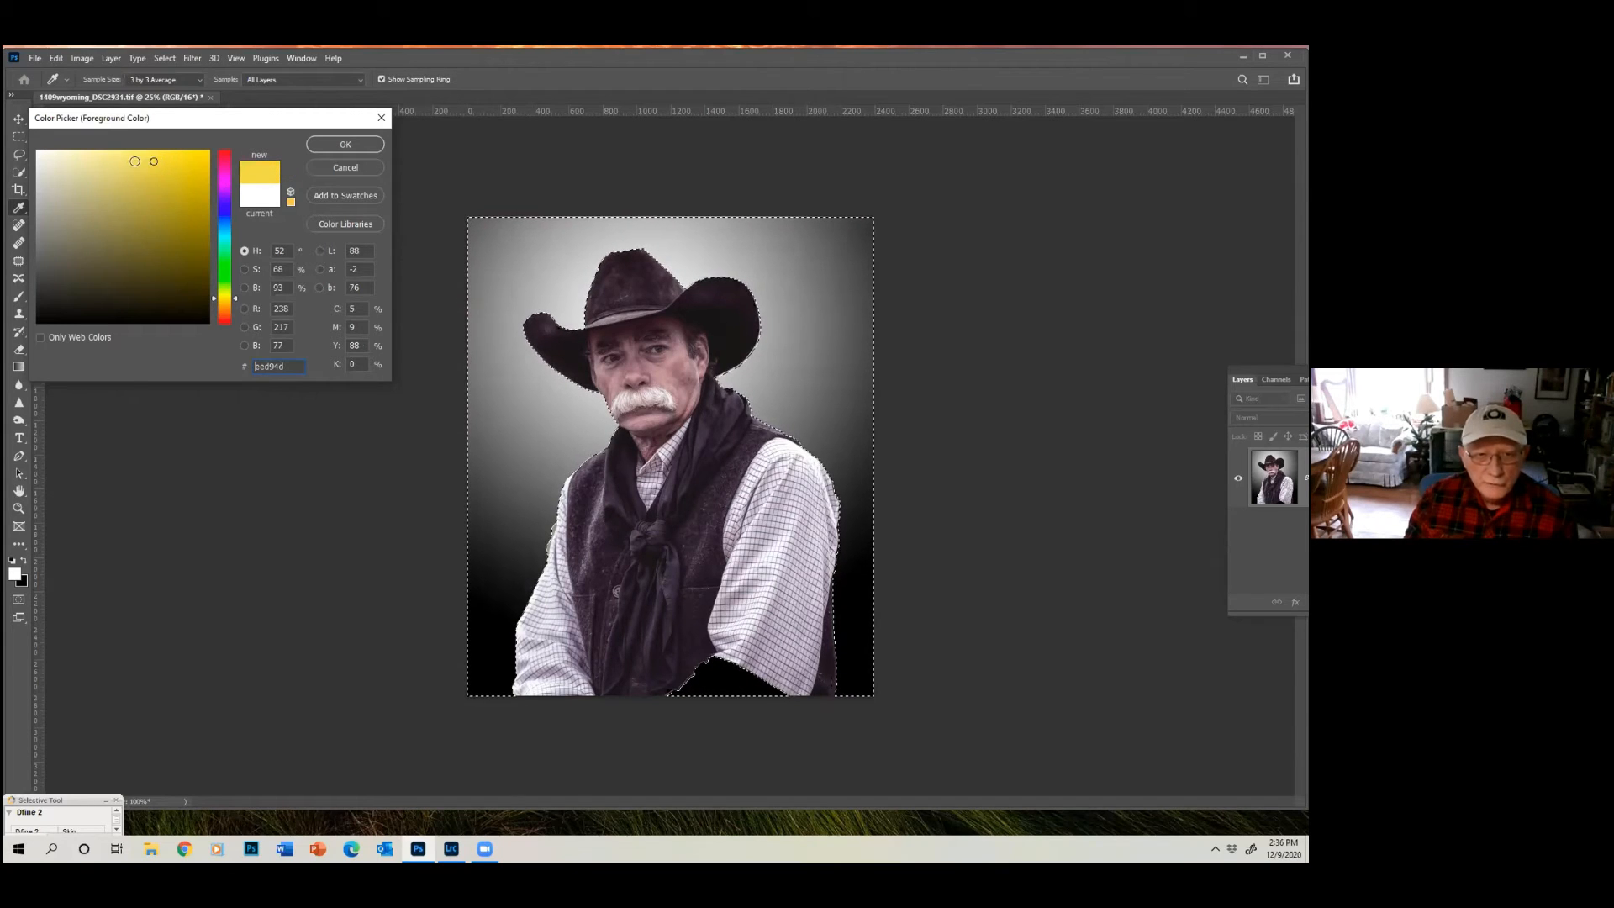
left_click(102, 163)
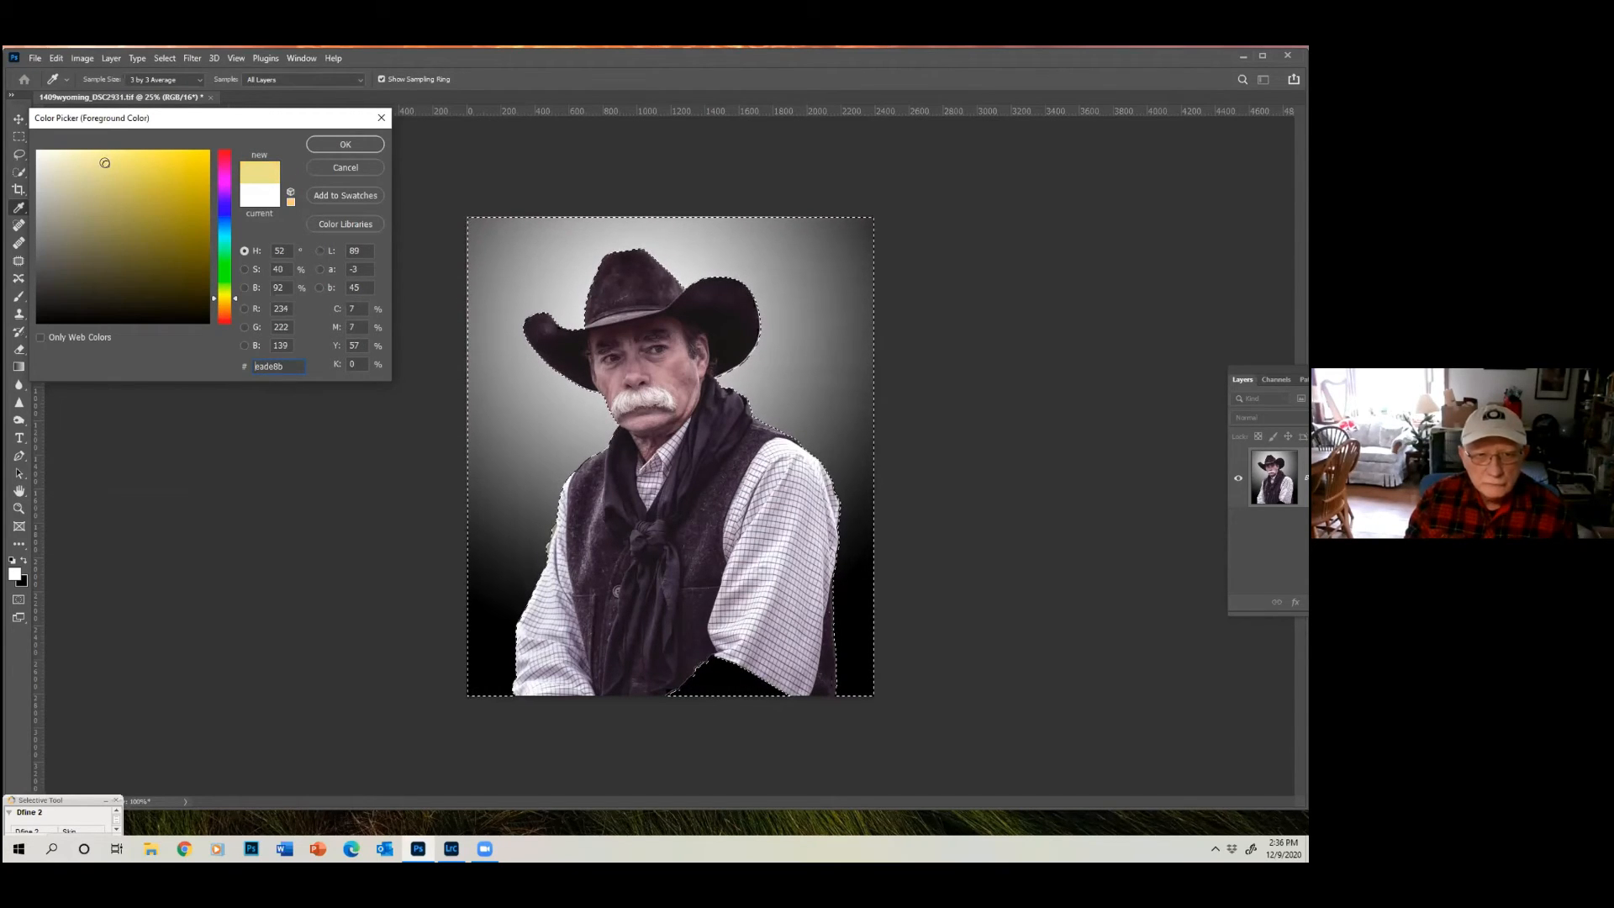
left_click(165, 175)
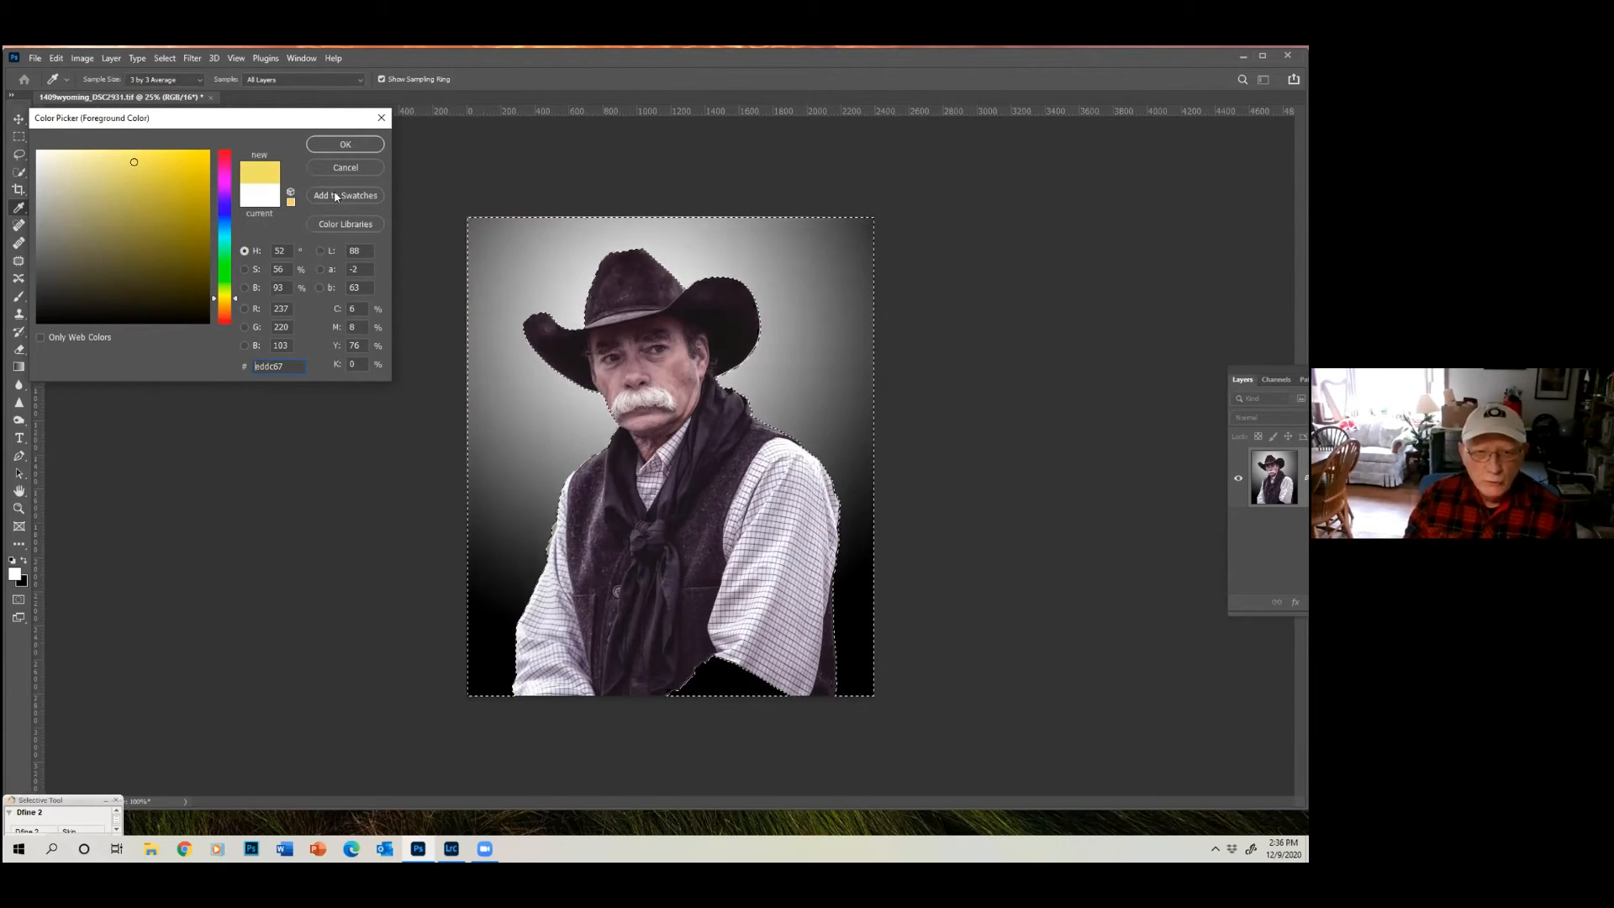
left_click(345, 143)
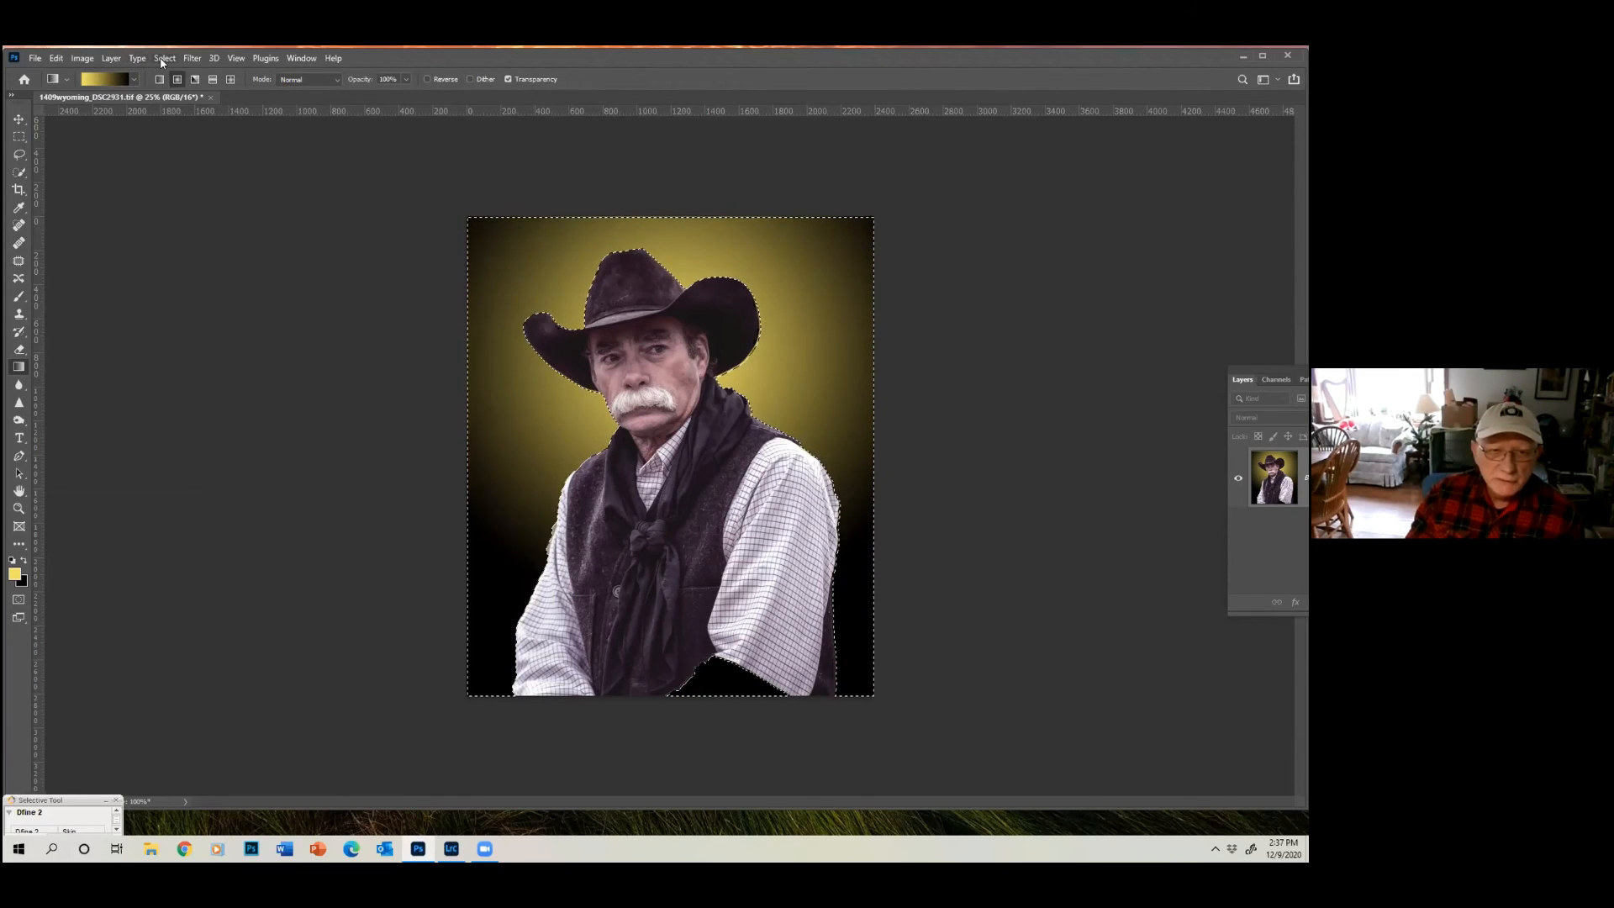
Invert the selection back onto the cowboy via Select > Inverse.
left_click(163, 57)
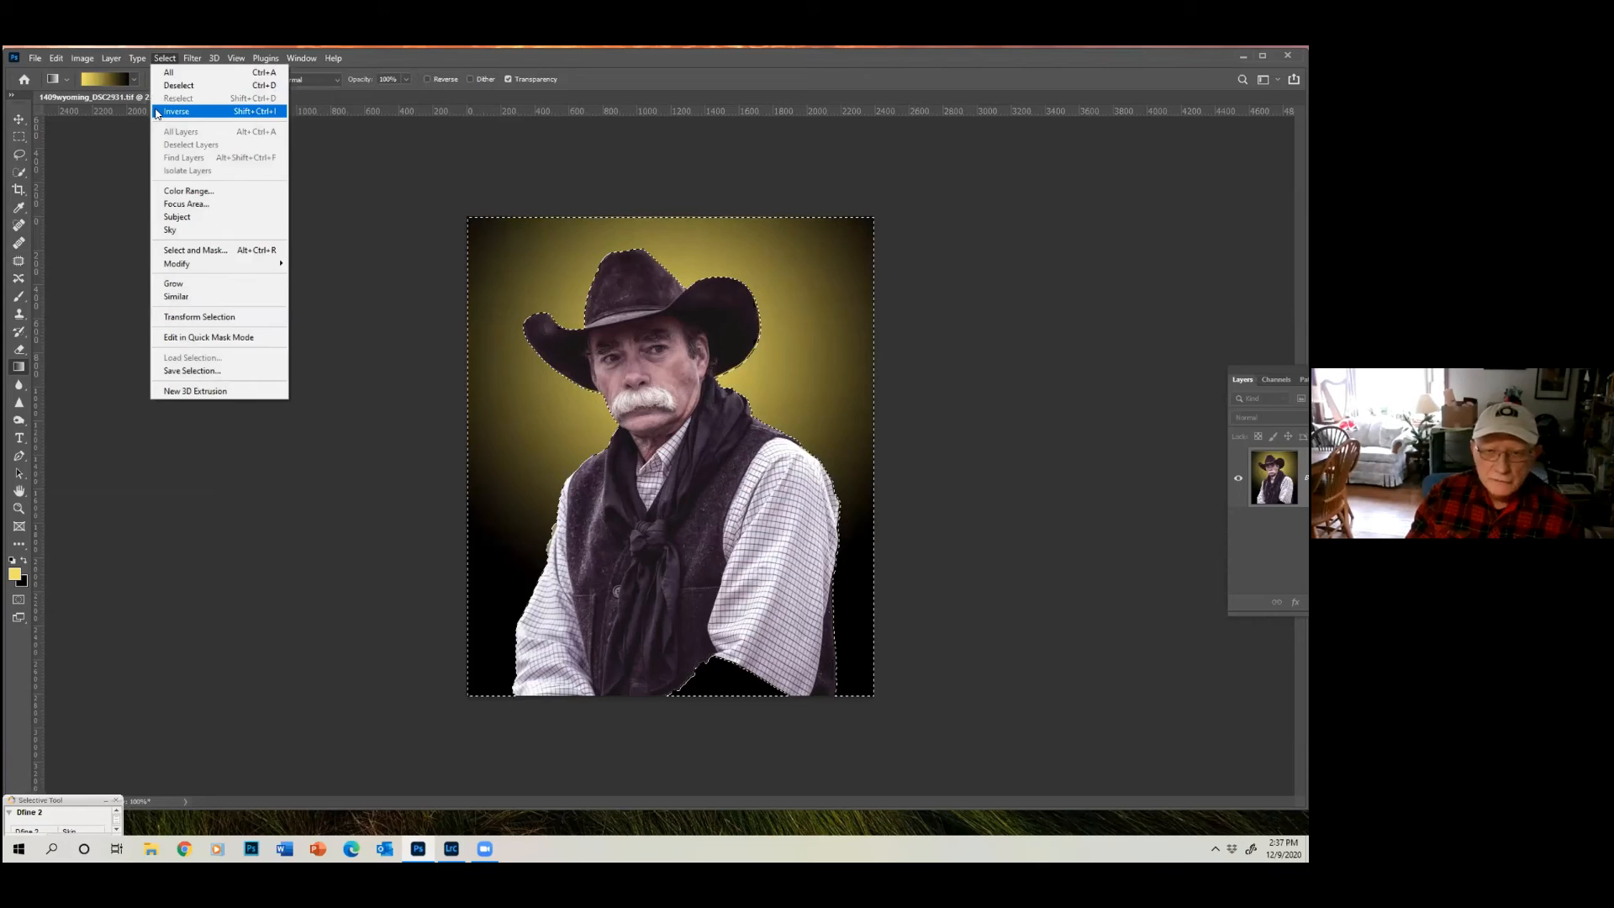
left_click(176, 111)
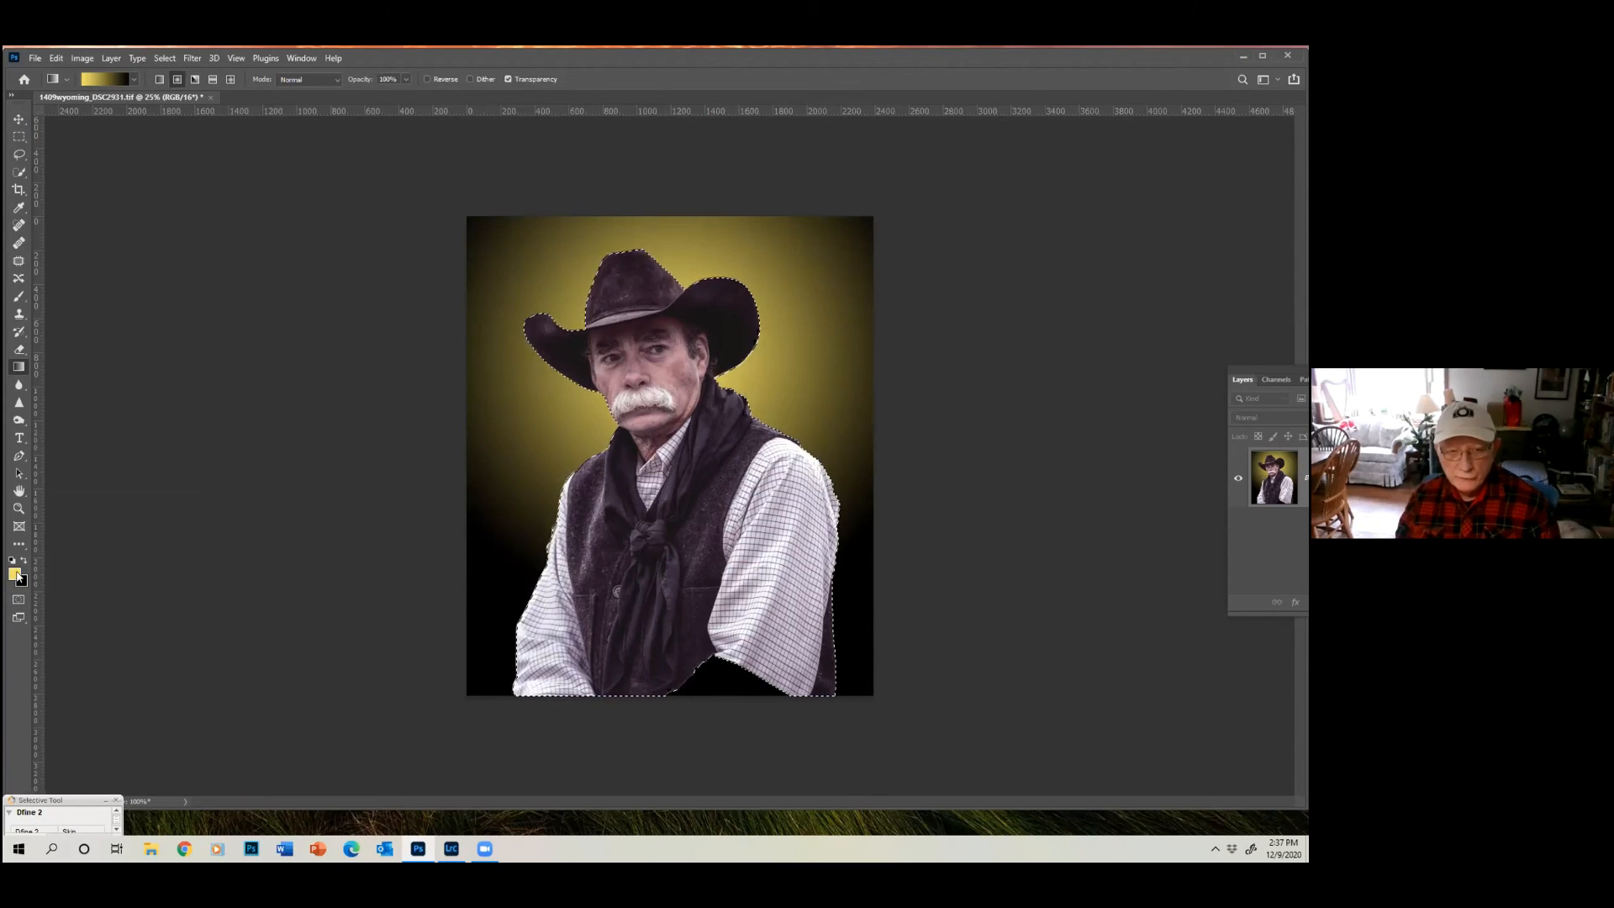
left_click(15, 573)
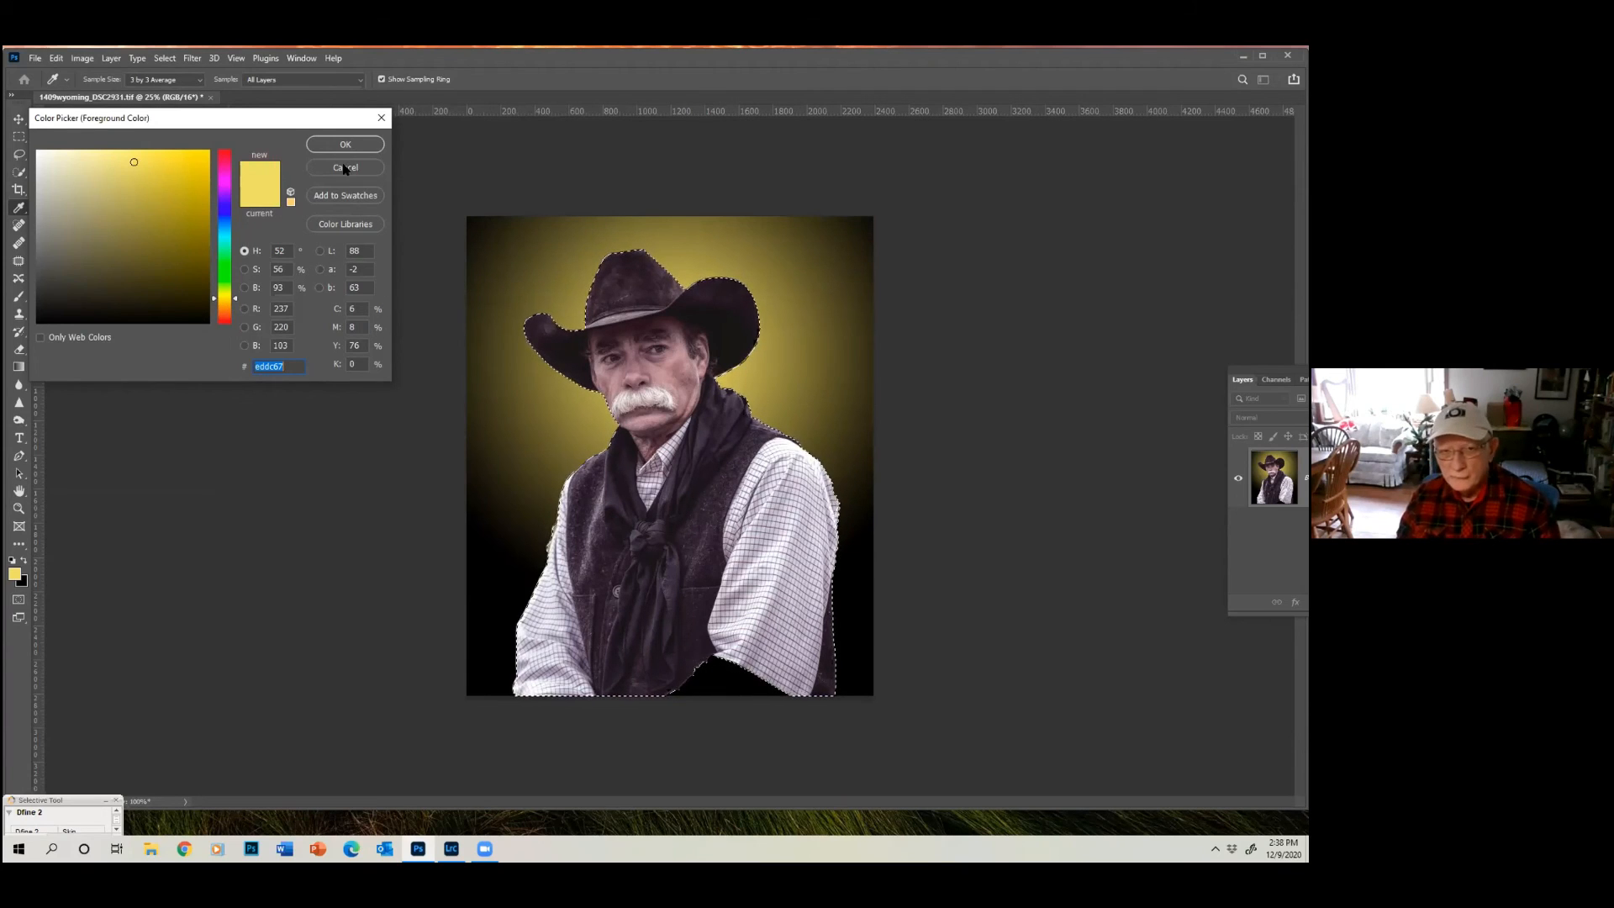
left_click(345, 143)
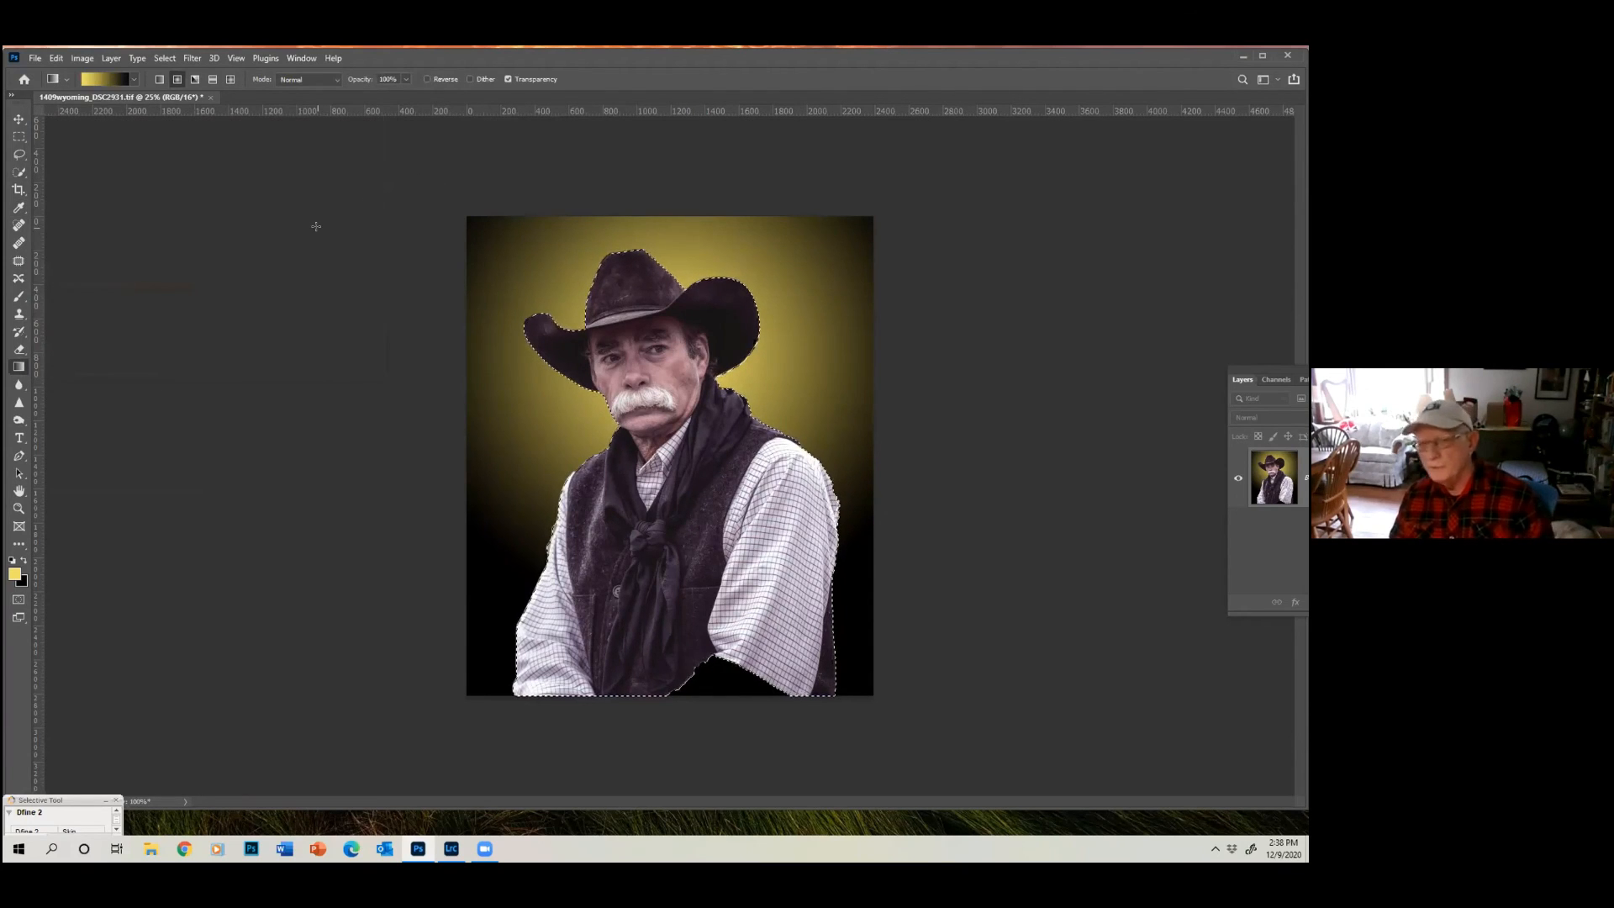